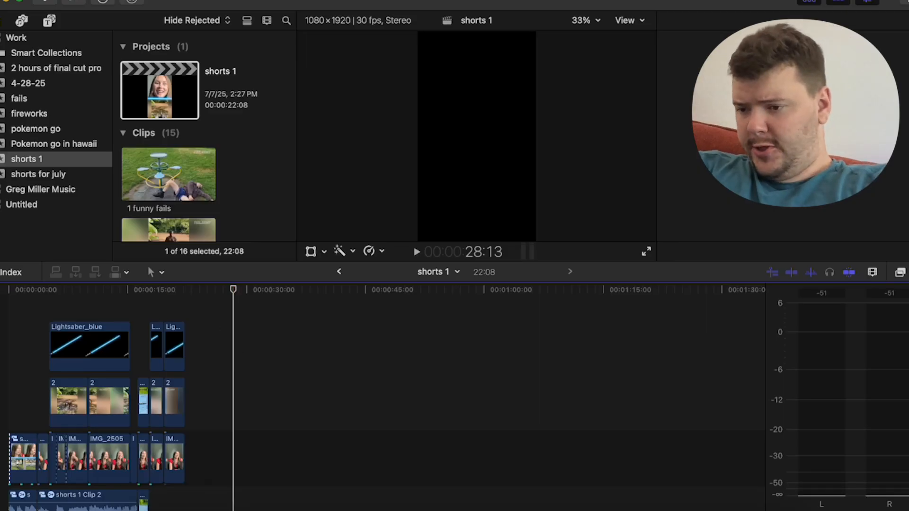
Create a new event named 'YT shorts' in the Work library
left_click(141, 9)
type("YT s")
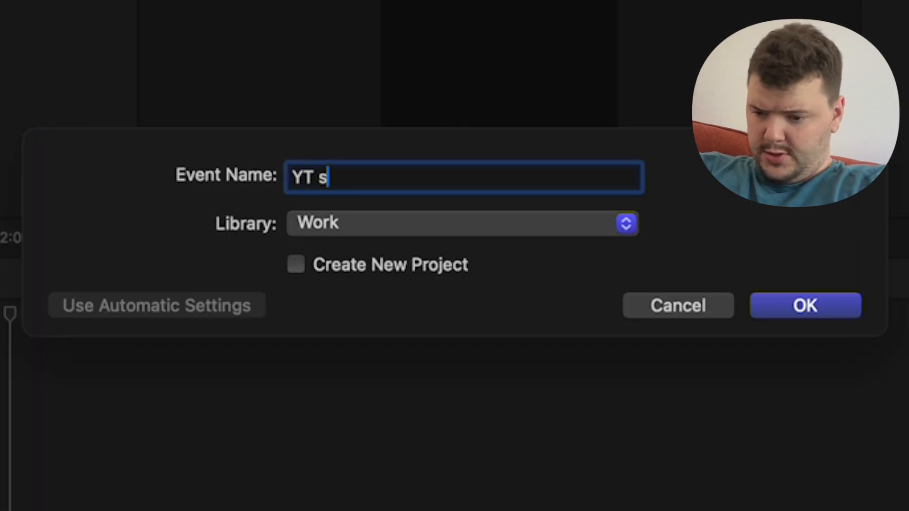
type("horts")
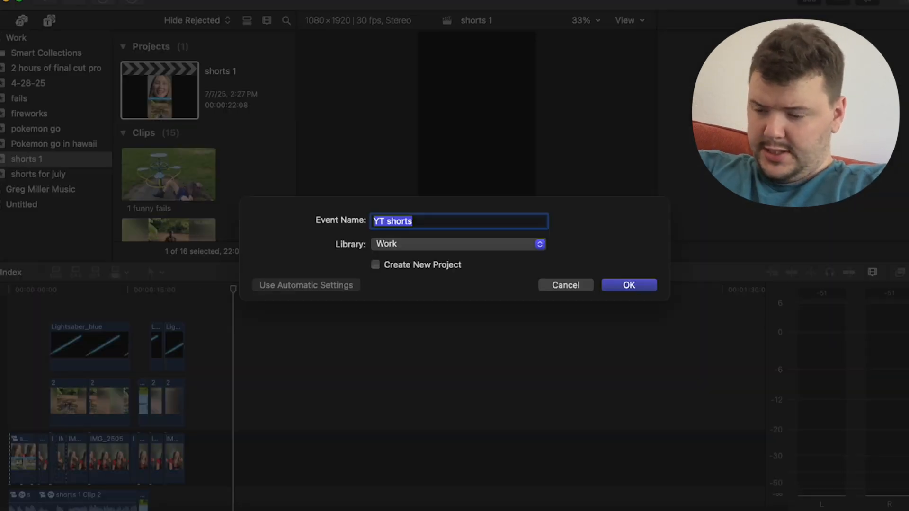
left_click(628, 285)
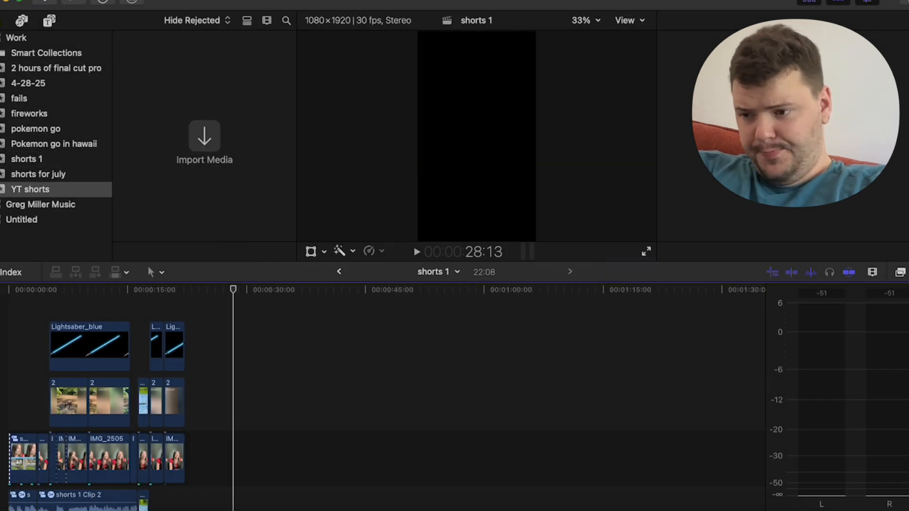
Start a new project in the YT shorts event
left_click(142, 10)
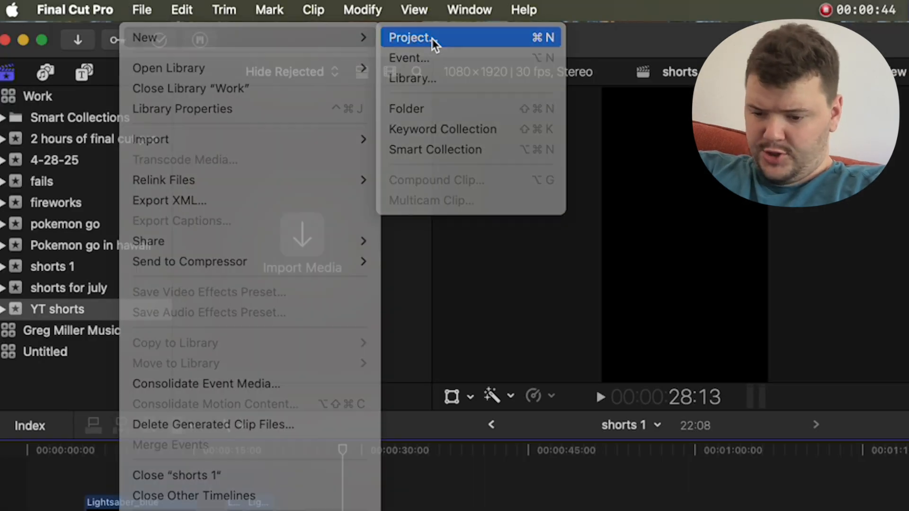
left_click(412, 37)
type("YT shorts")
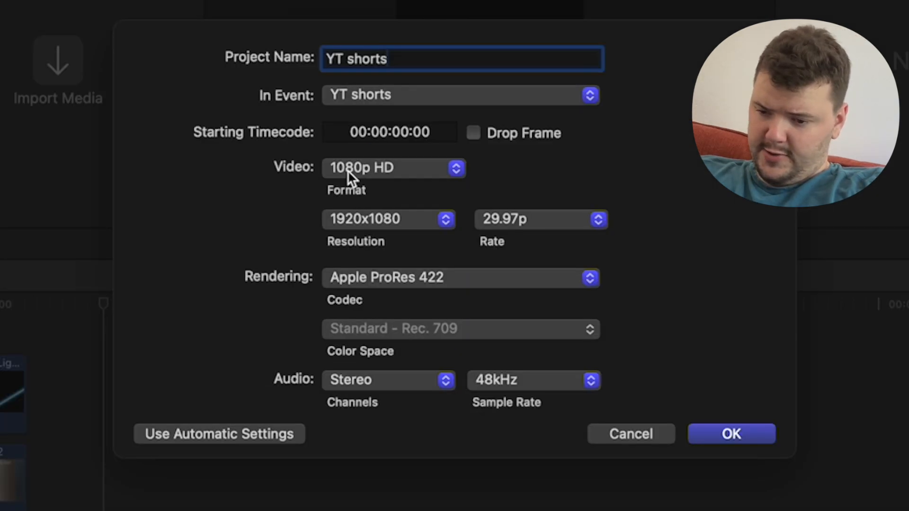
Set the YT shorts project to Vertical 1080x1920 at 30p and create it
left_click(393, 169)
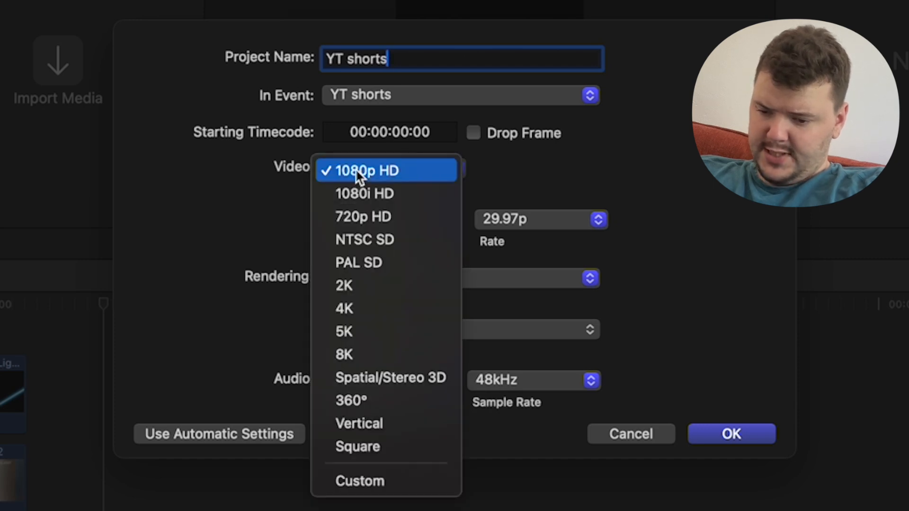
left_click(359, 423)
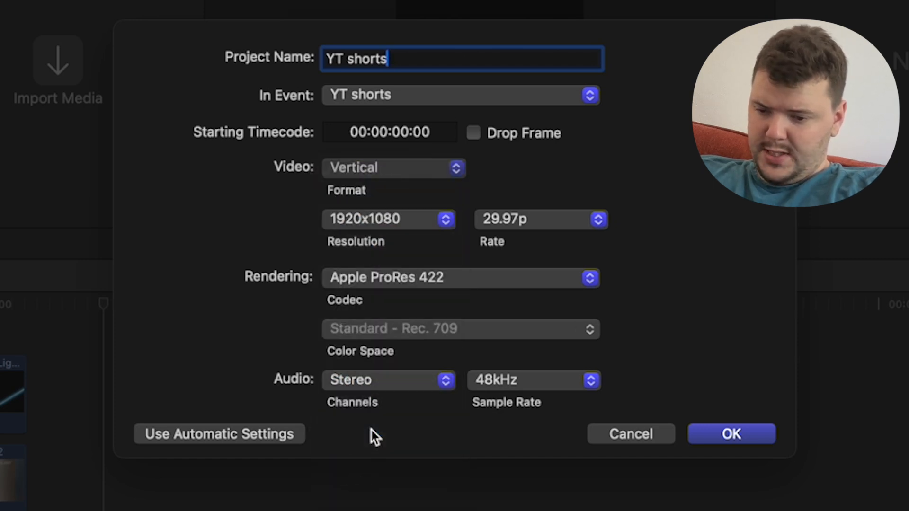
left_click(389, 219)
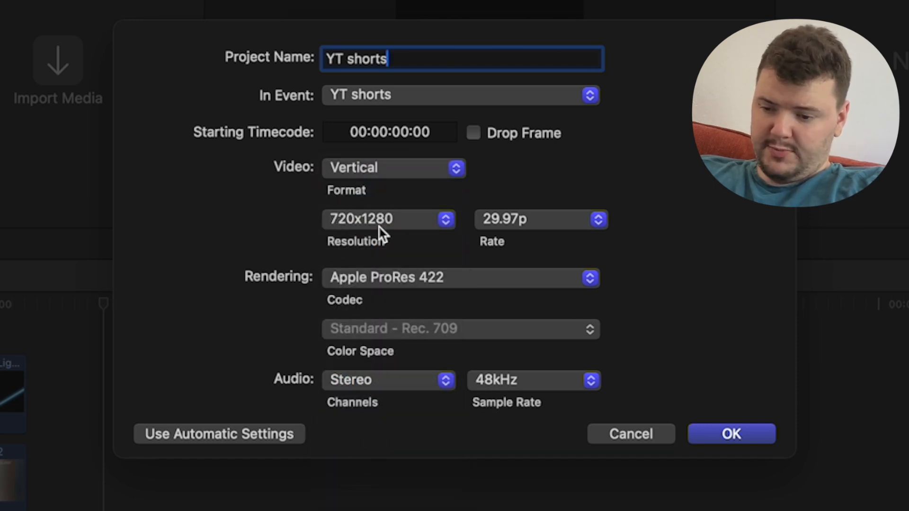
left_click(388, 219)
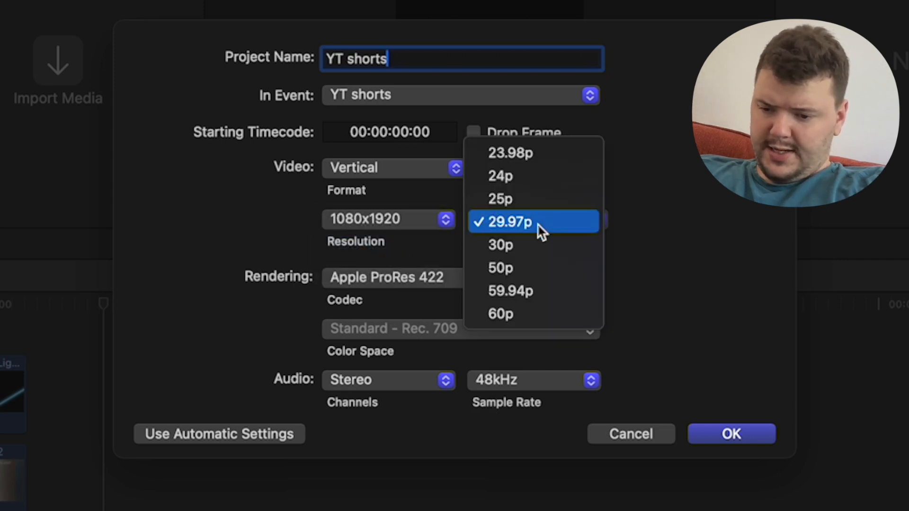
left_click(500, 245)
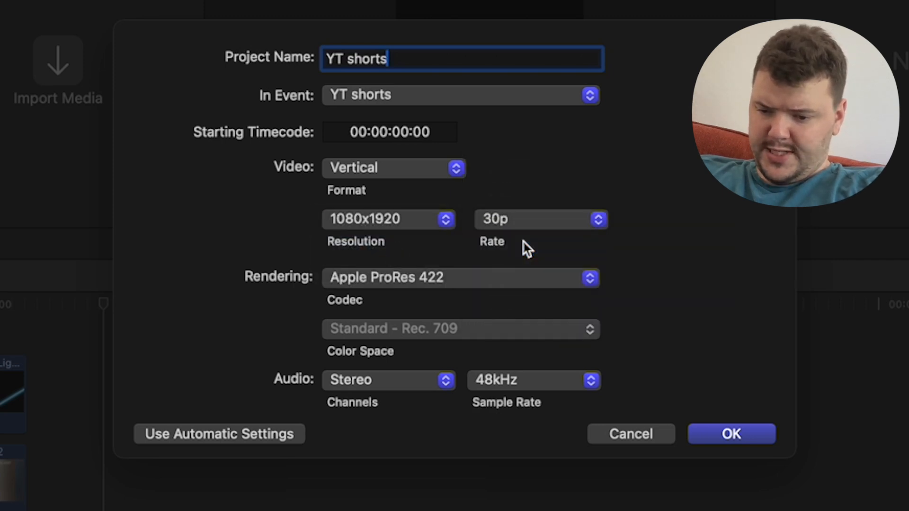
left_click(731, 434)
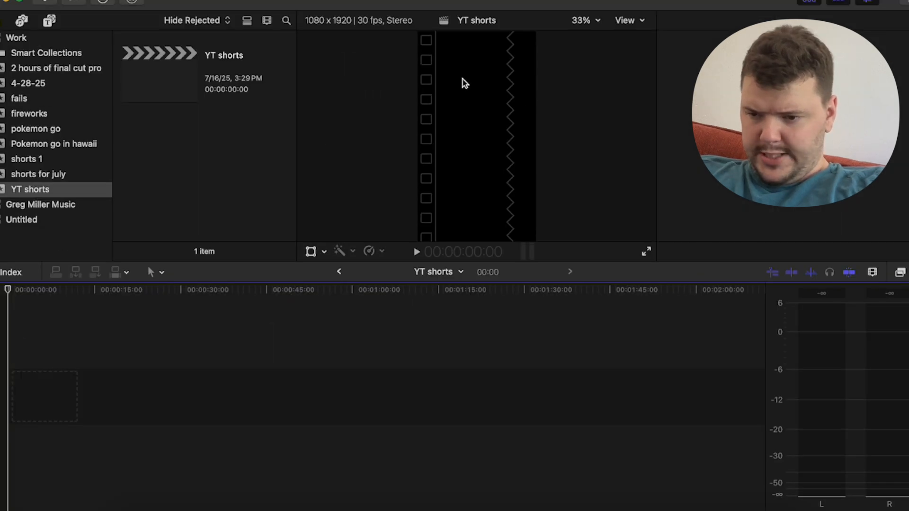
mouse_move(422, 288)
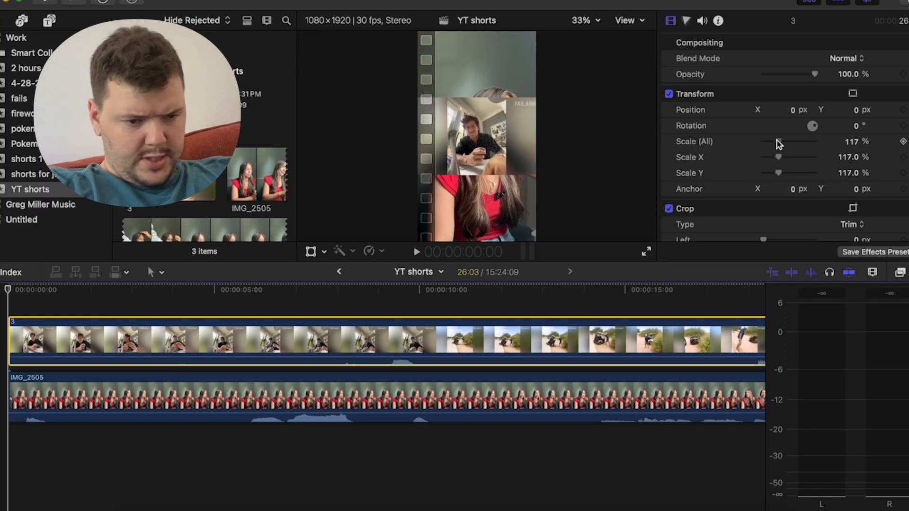
Scale the fail clip to 152%, move it to about Y -510 and crop its top to 71
left_click_drag(779, 141, 783, 141)
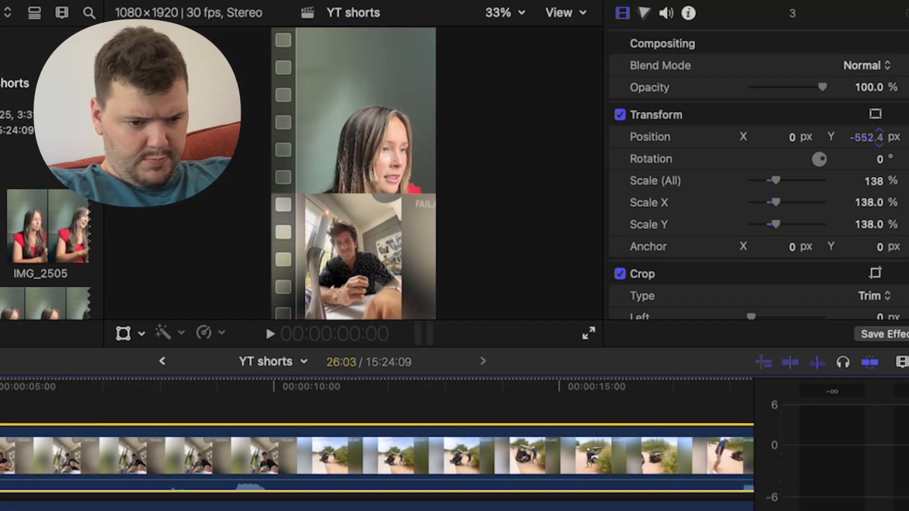
left_click_drag(789, 180, 771, 180)
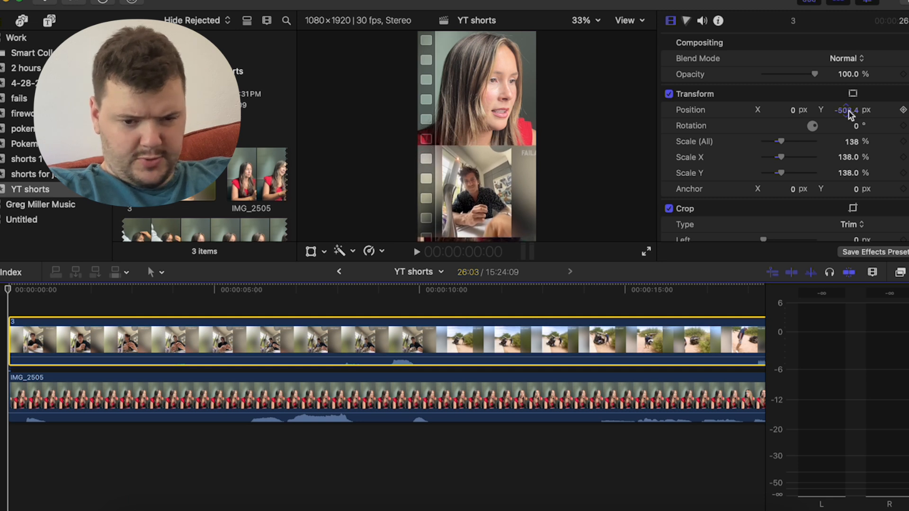
left_click_drag(789, 141, 781, 141)
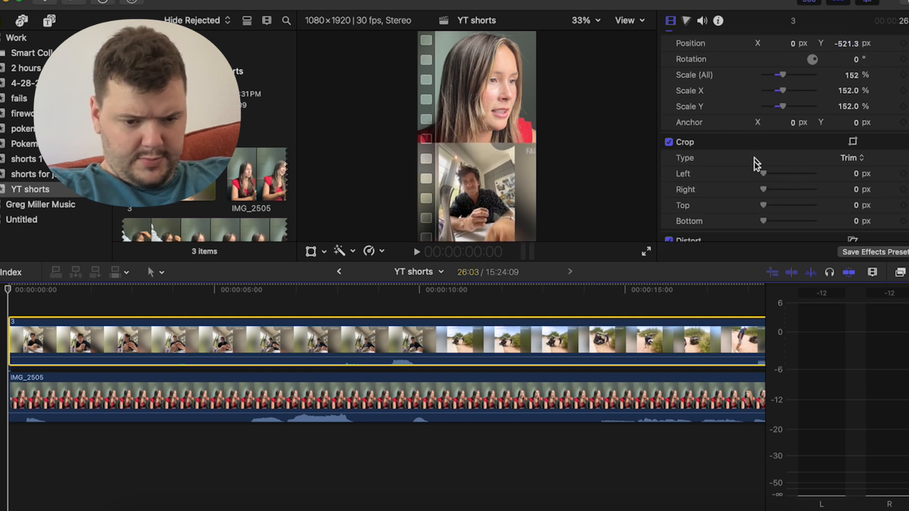
left_click_drag(763, 205, 768, 205)
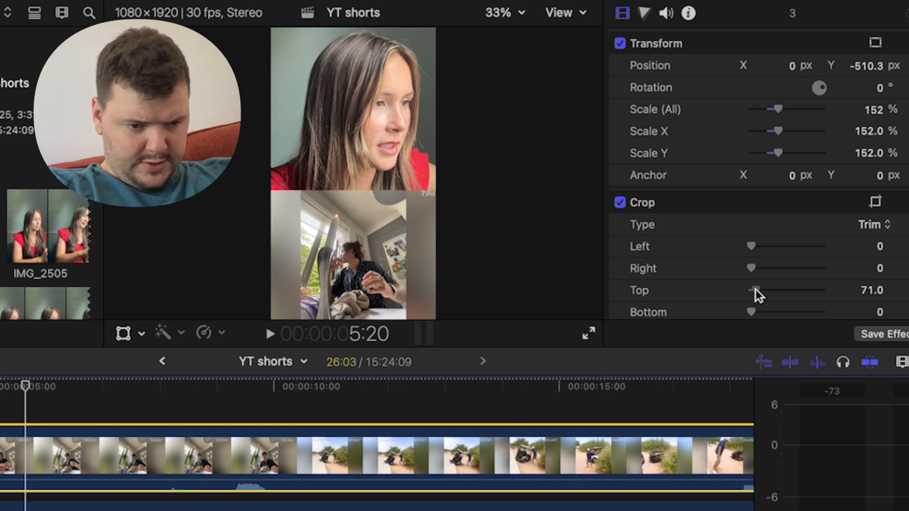
left_click_drag(765, 291, 754, 291)
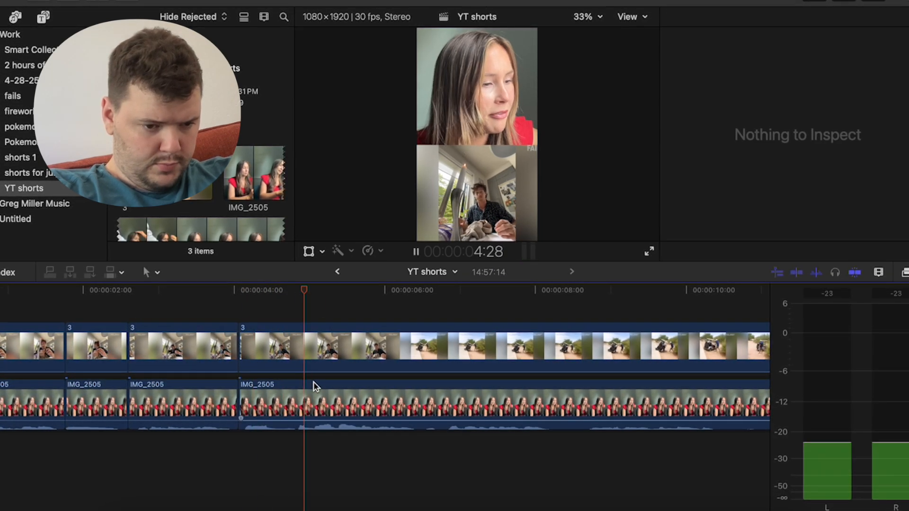
Blade clip 3 and IMG_2505 at matching points into shorter pieces
left_click(368, 347)
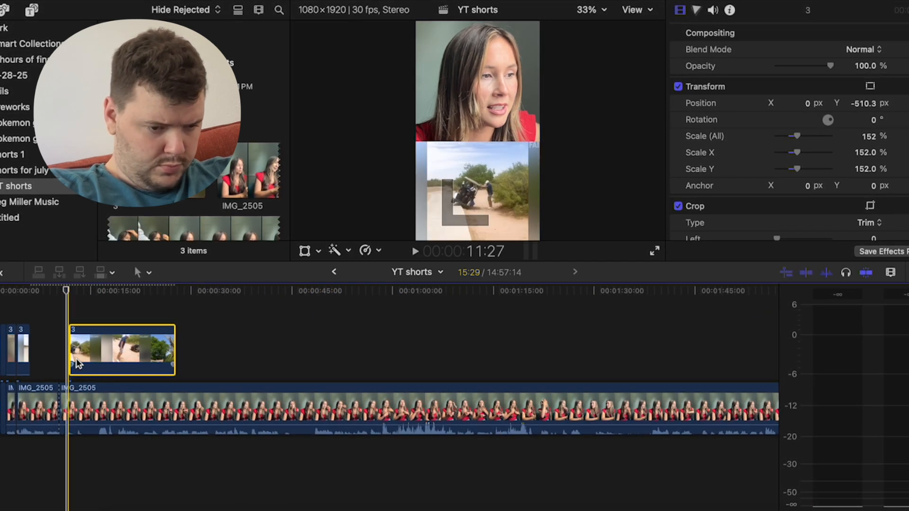
Reposition and trim the clip 3 pieces so each fail sits over a talking segment
left_click(414, 251)
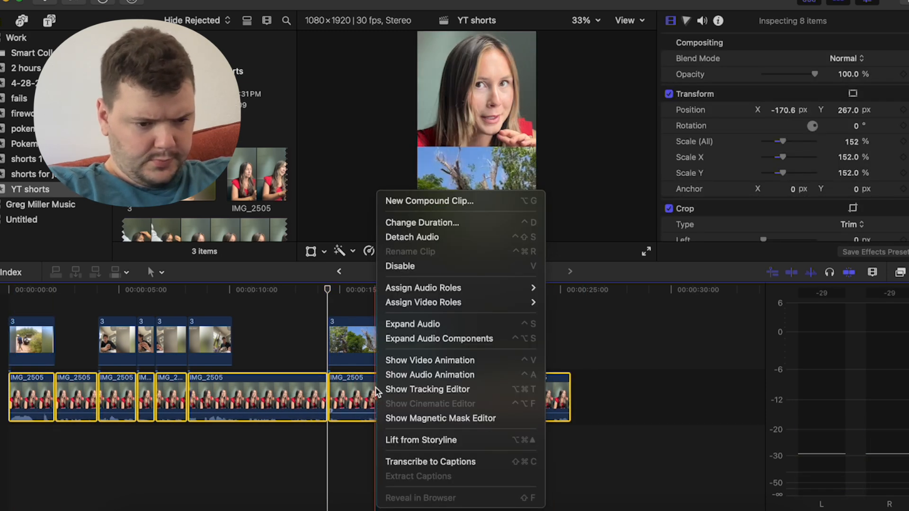
Expand the audio of all IMG_2505 clips into separate parts beneath their video
left_click(412, 324)
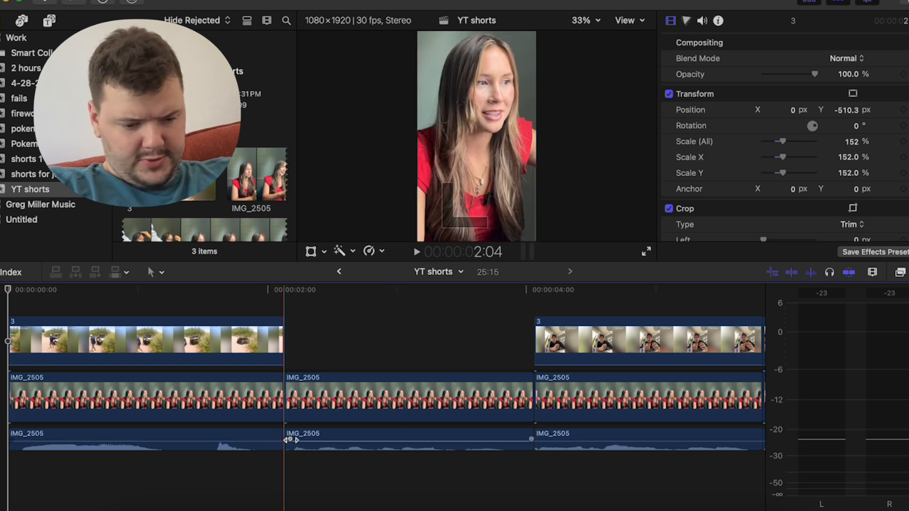
left_click(533, 440)
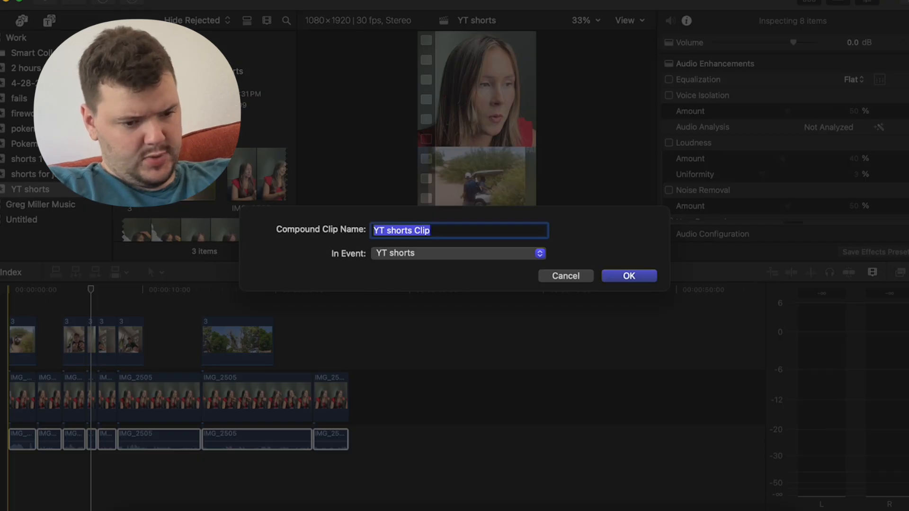
Create the 'YT shorts Clip' compound from the audio and enable Loudness enhancement
left_click(629, 275)
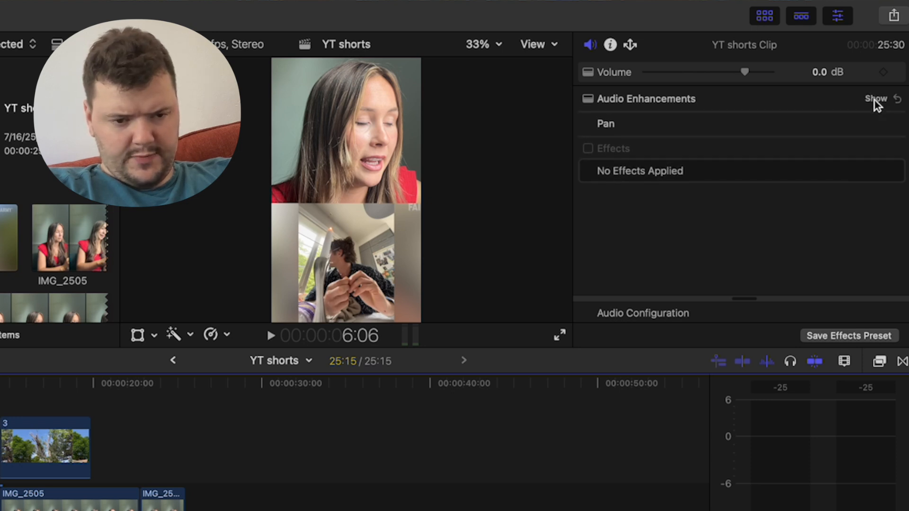
mouse_move(622, 122)
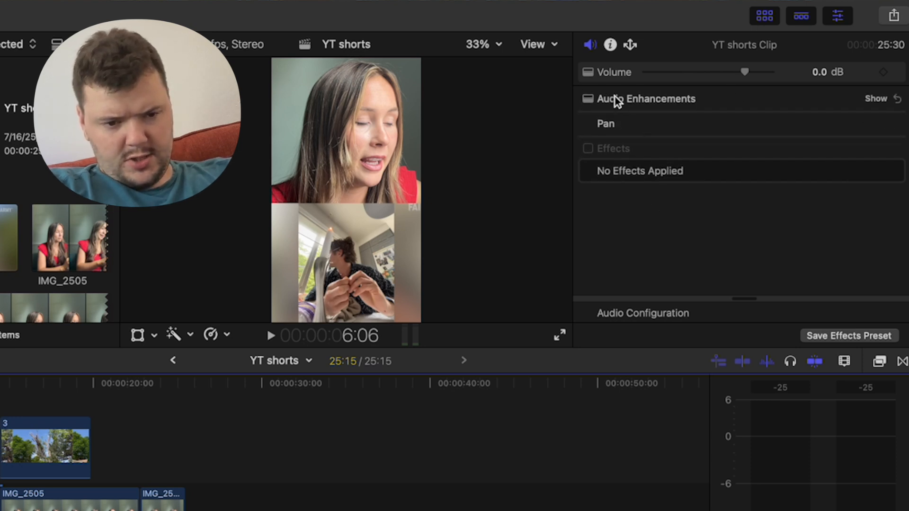
left_click(877, 99)
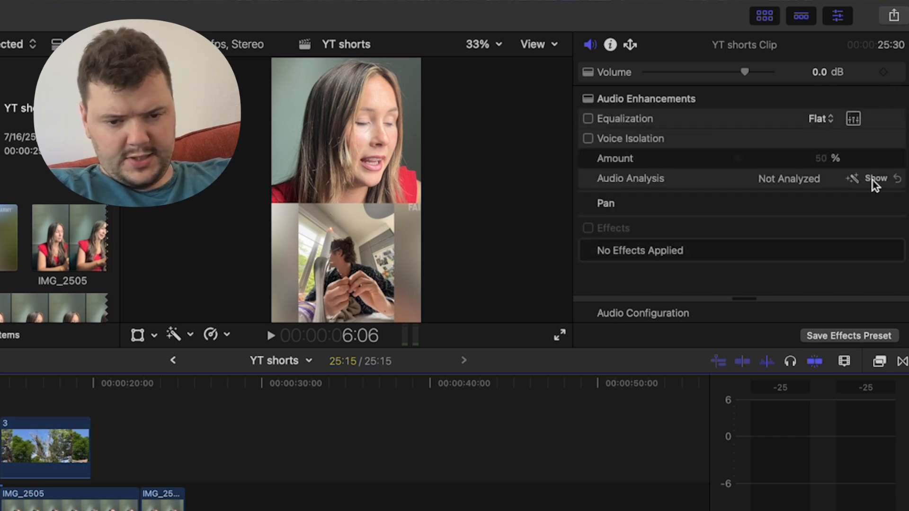
left_click(876, 178)
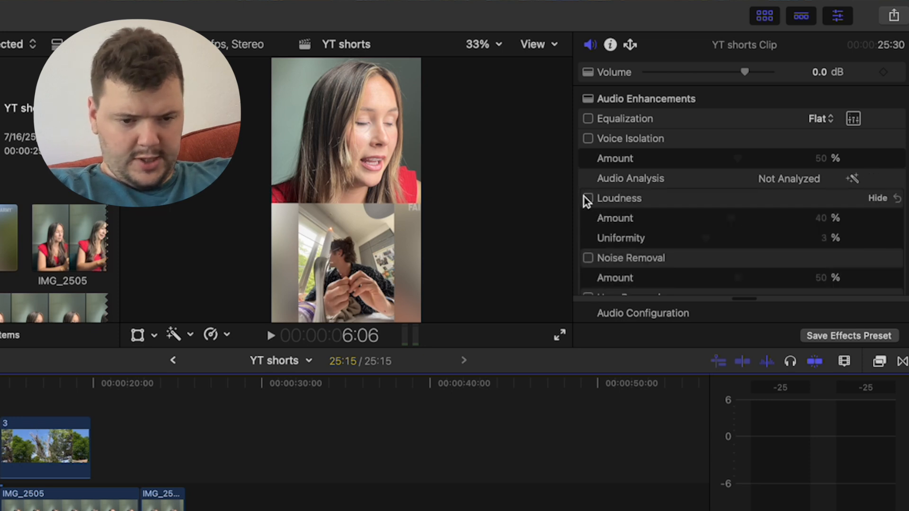
left_click(588, 198)
type("letter")
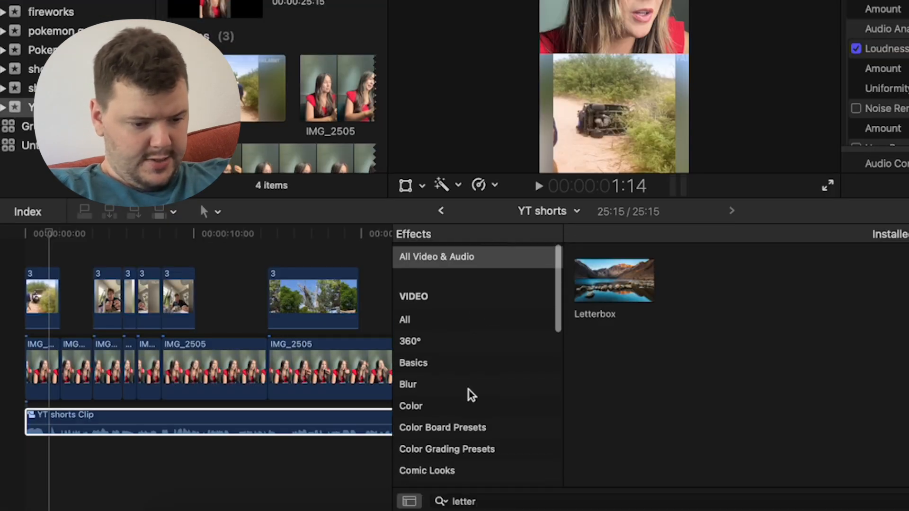
Add compressor and Brickwall limiter effects with the limiter output level at -3 dB
type("comp")
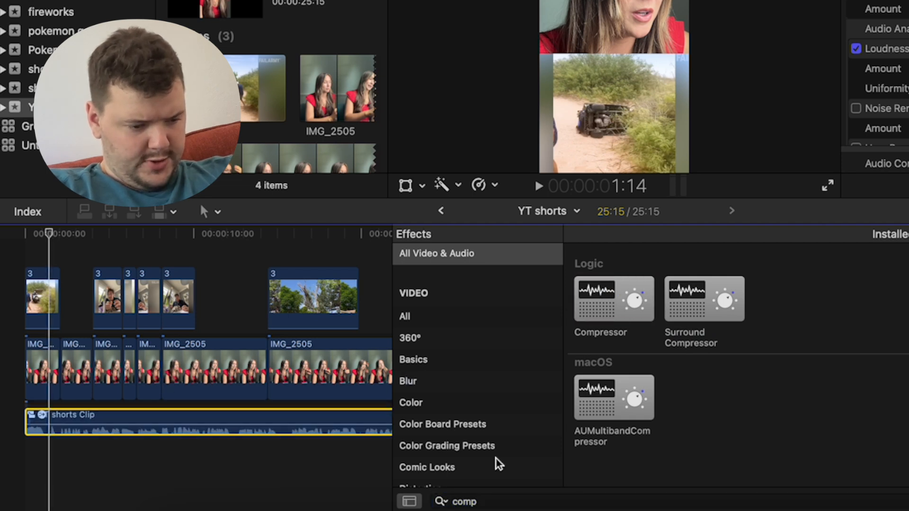
type("limit")
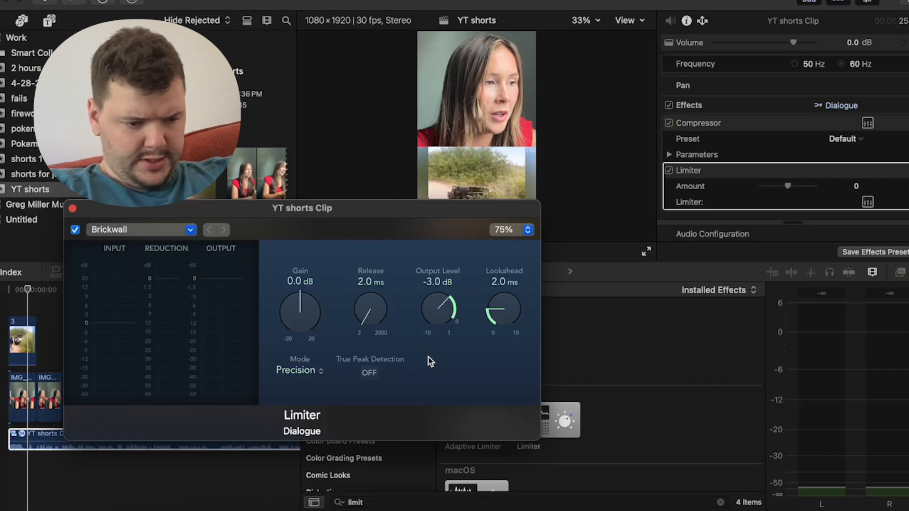
left_click_drag(300, 314, 304, 298)
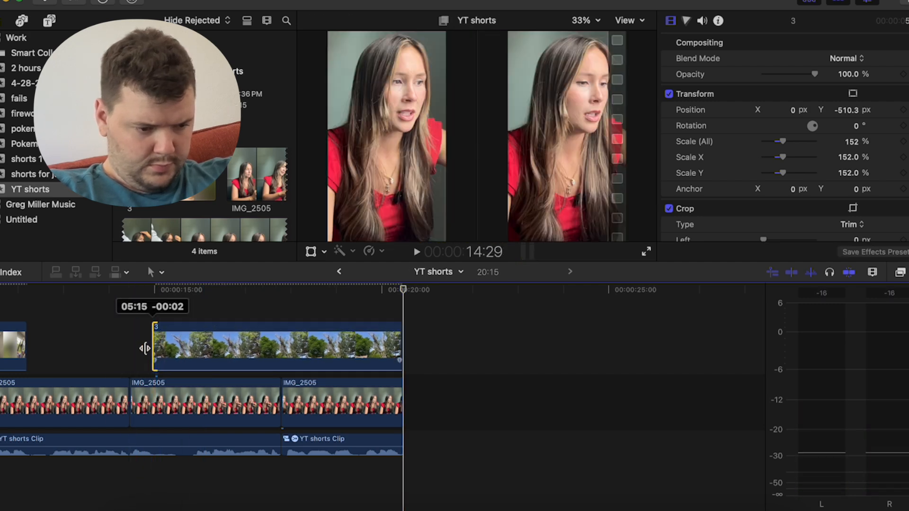
Select the opening golf-cart fail clip at the start of the timeline
left_click(417, 252)
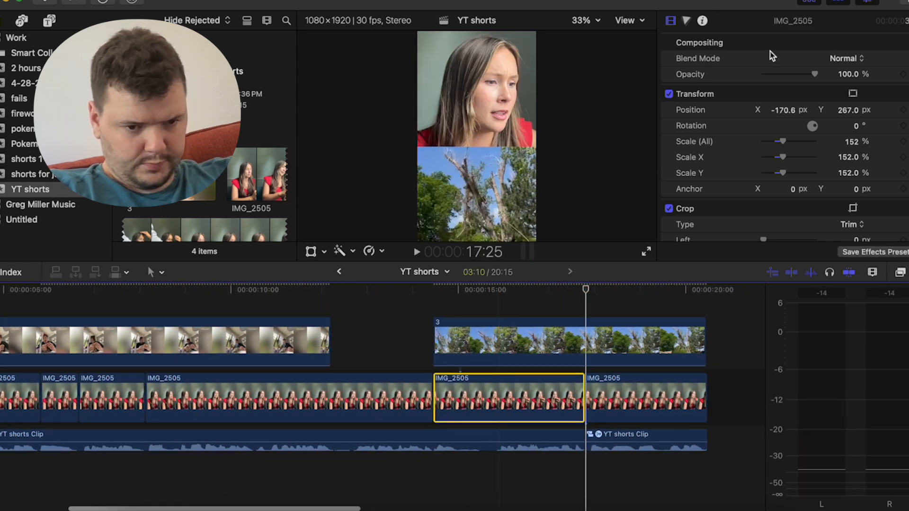
left_click(702, 21)
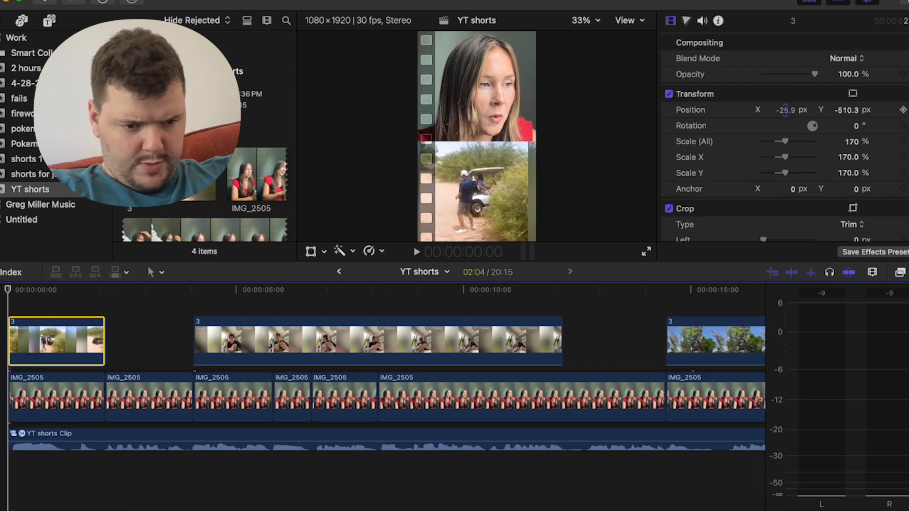
Shift the golf-cart clip sideways and scale it to 186% to fill the lower half
left_click_drag(786, 110, 789, 110)
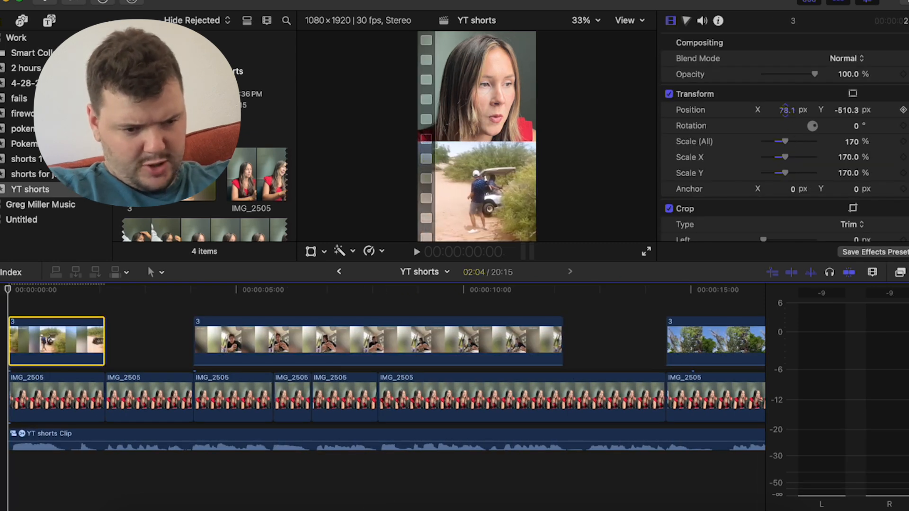
left_click_drag(783, 141, 786, 141)
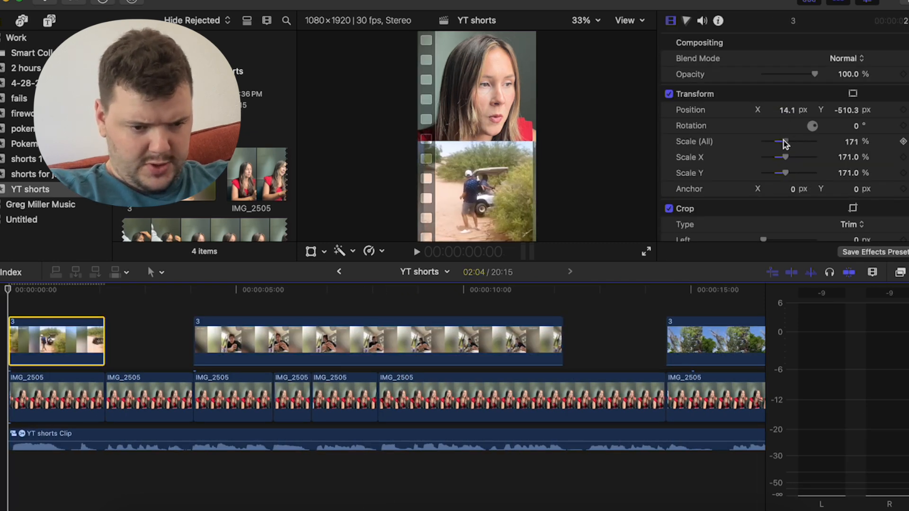
left_click_drag(784, 141, 789, 142)
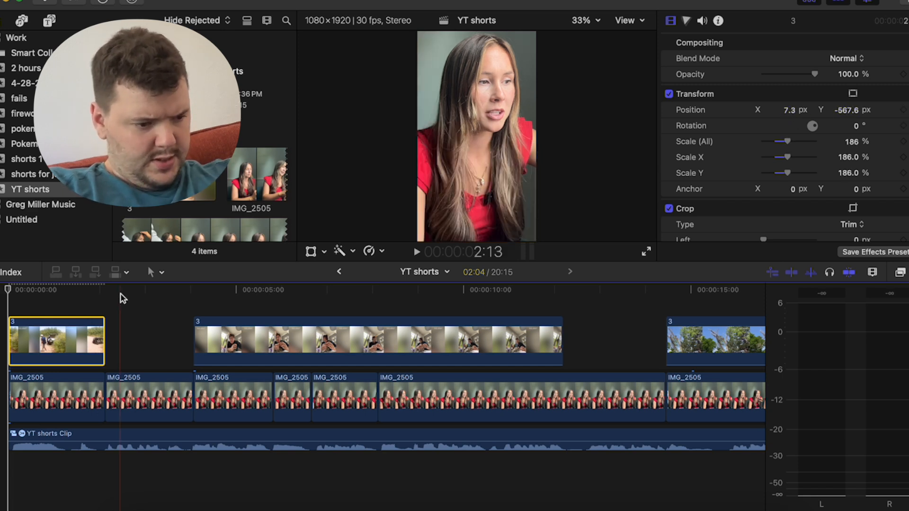
Enlarge the indoor fail clip to 228% and shift it lower in the frame
left_click(414, 252)
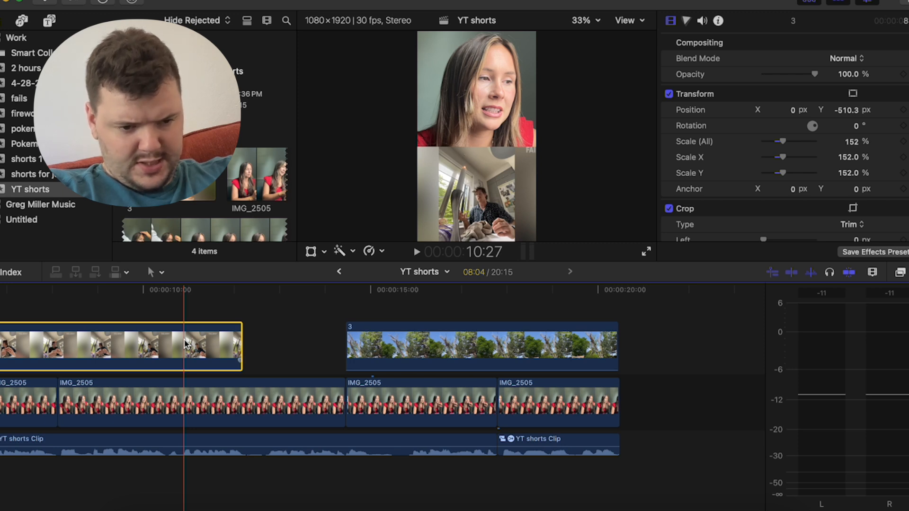
left_click_drag(783, 141, 787, 141)
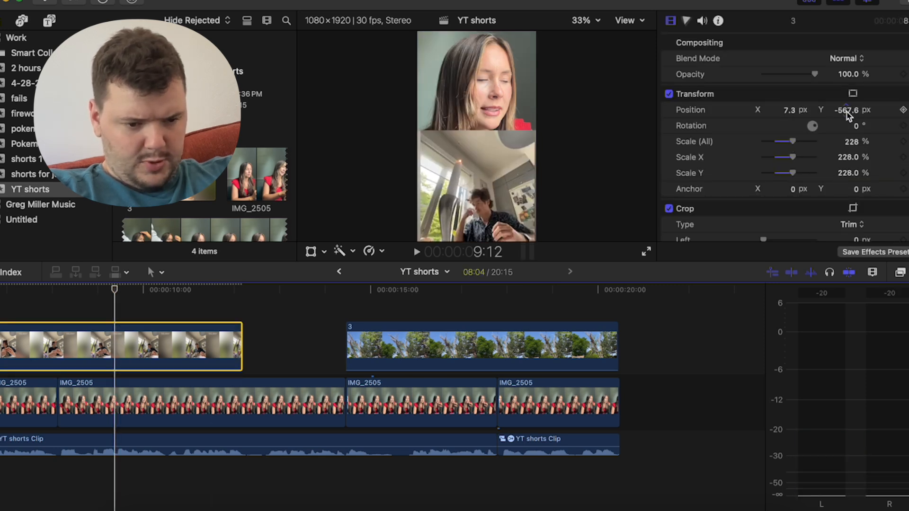
Assign Paste Effects to the Q key in the Command Editor and save the command set
left_click(125, 14)
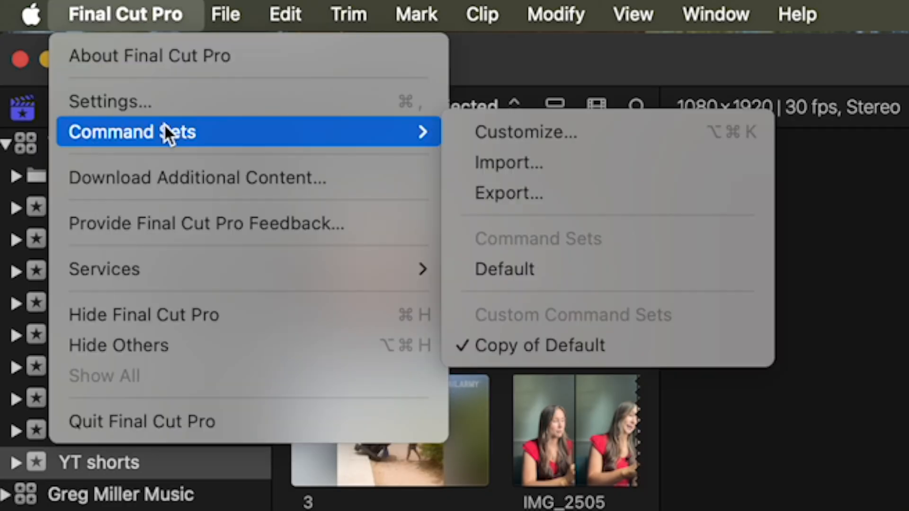
mouse_move(339, 132)
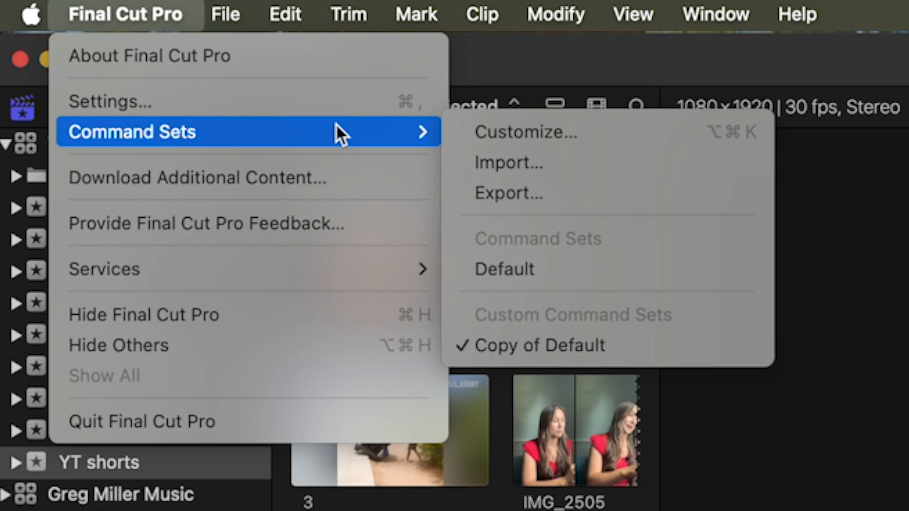
left_click(524, 131)
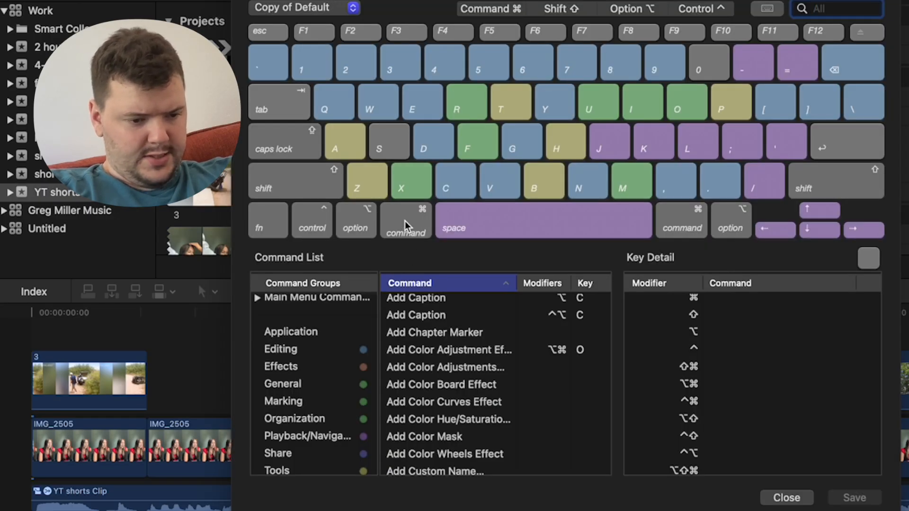
left_click(490, 9)
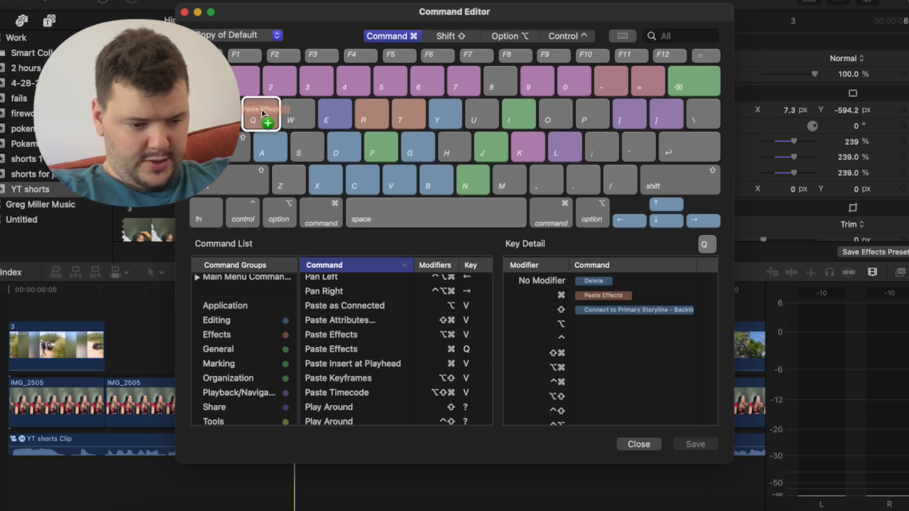
left_click(637, 444)
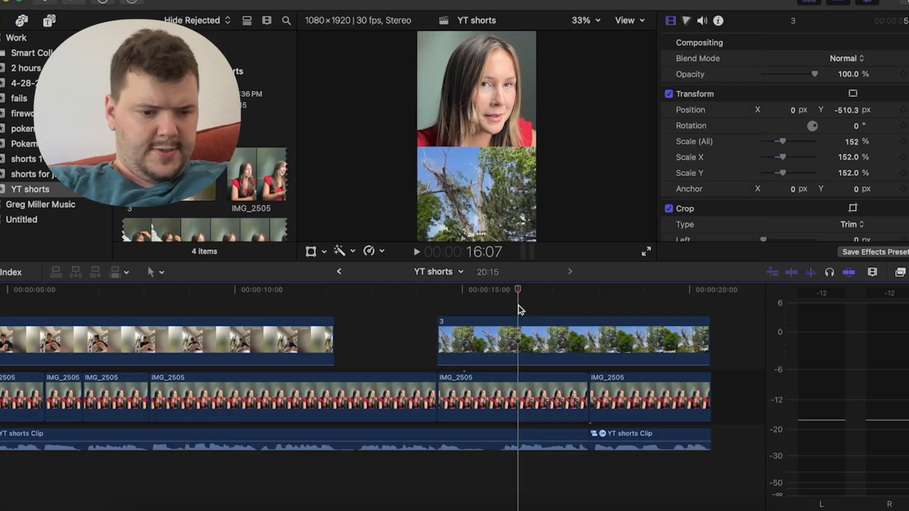
Scale the tree fail clip up to about 152% and reposition it in the lower half
left_click(573, 342)
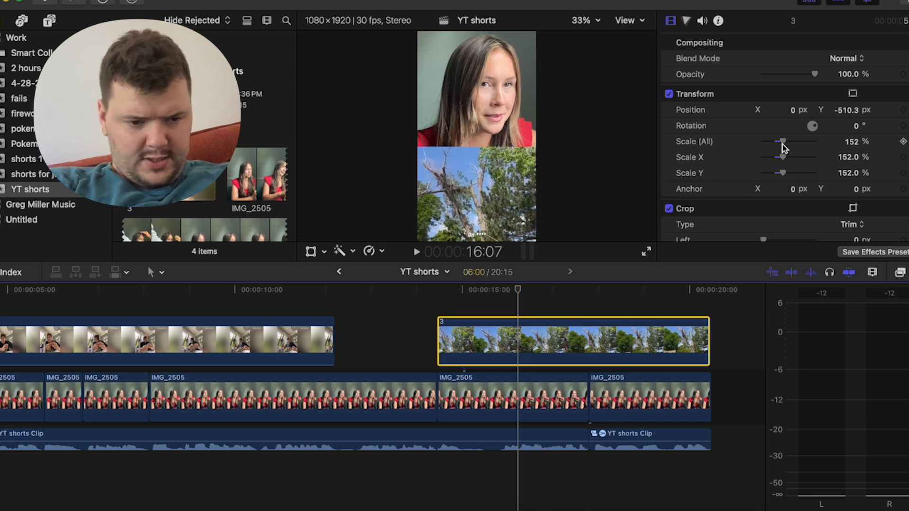
left_click_drag(783, 141, 789, 141)
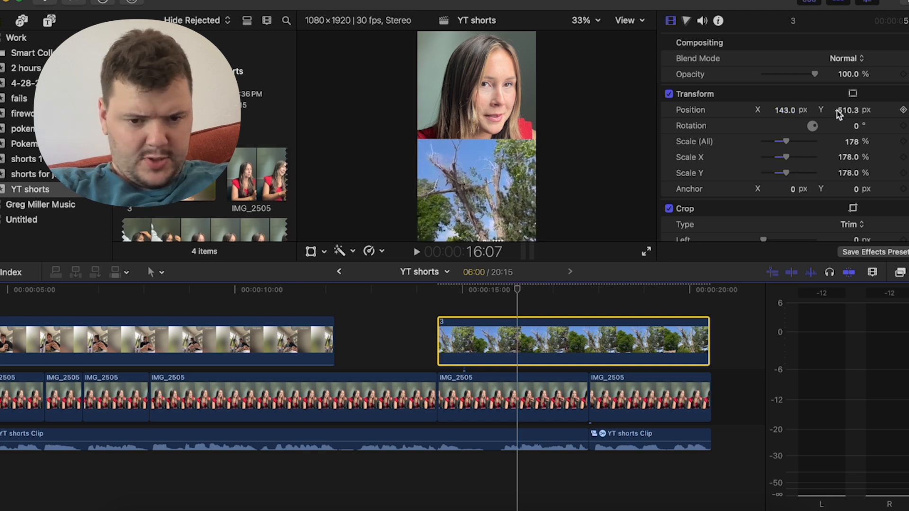
left_click_drag(846, 110, 847, 110)
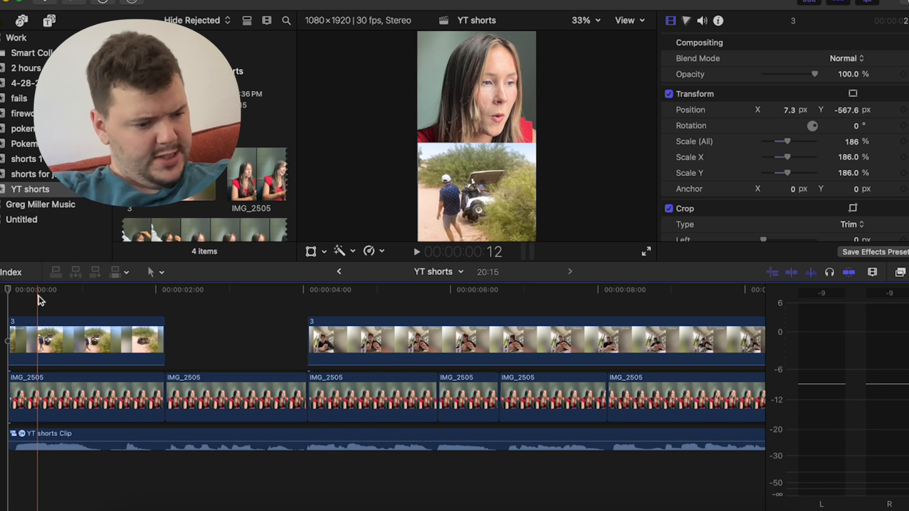
Make compound clip 'YT shorts Clip 1' from the opening clips with a Ken Burns zoom onto the face
left_click(84, 341)
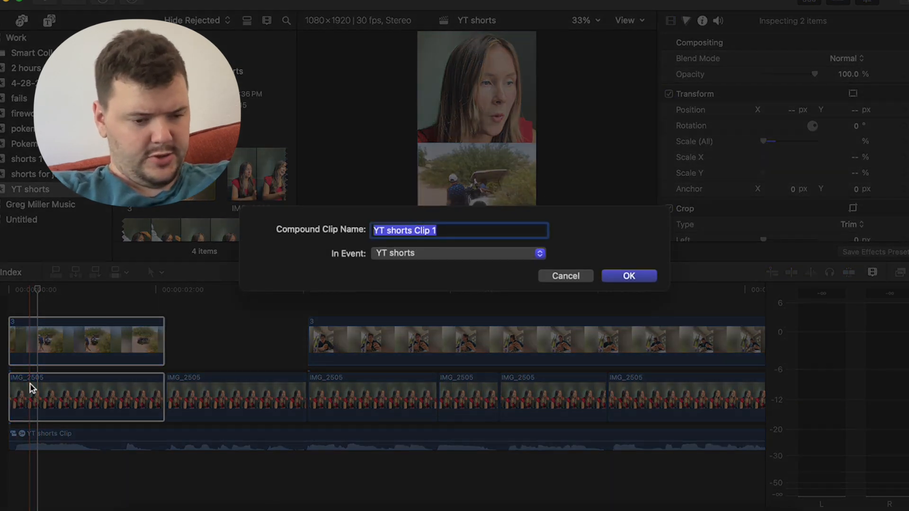
left_click(629, 276)
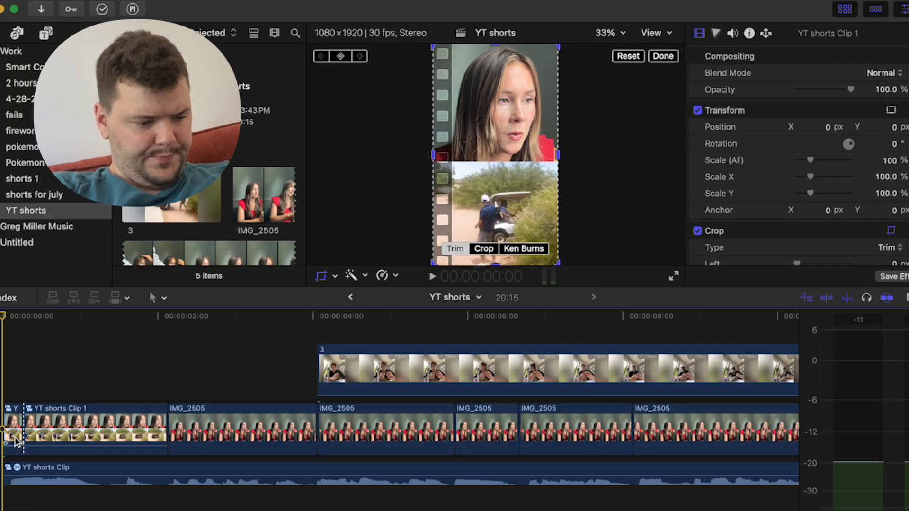
left_click(523, 248)
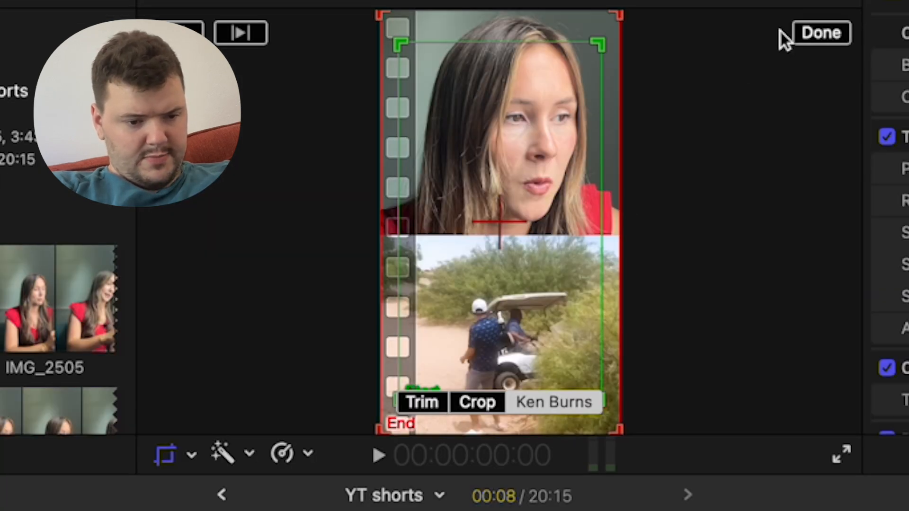
mouse_move(417, 360)
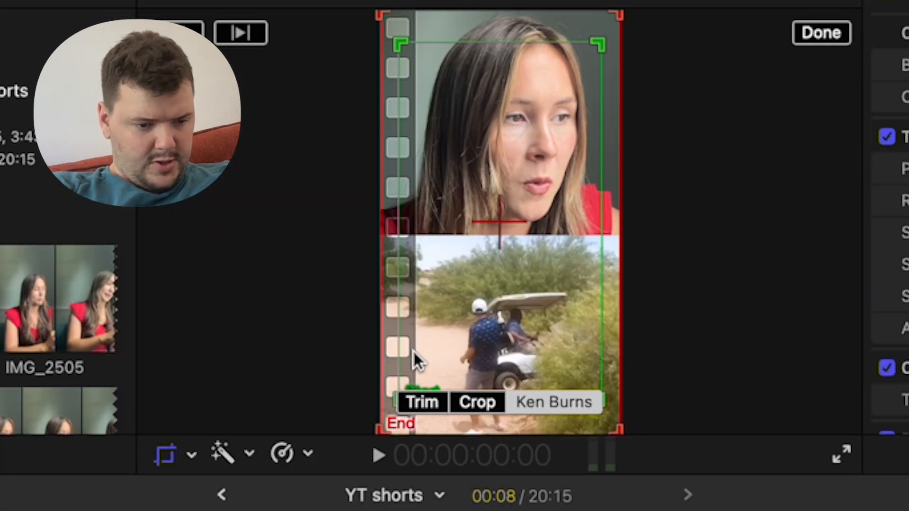
mouse_move(396, 396)
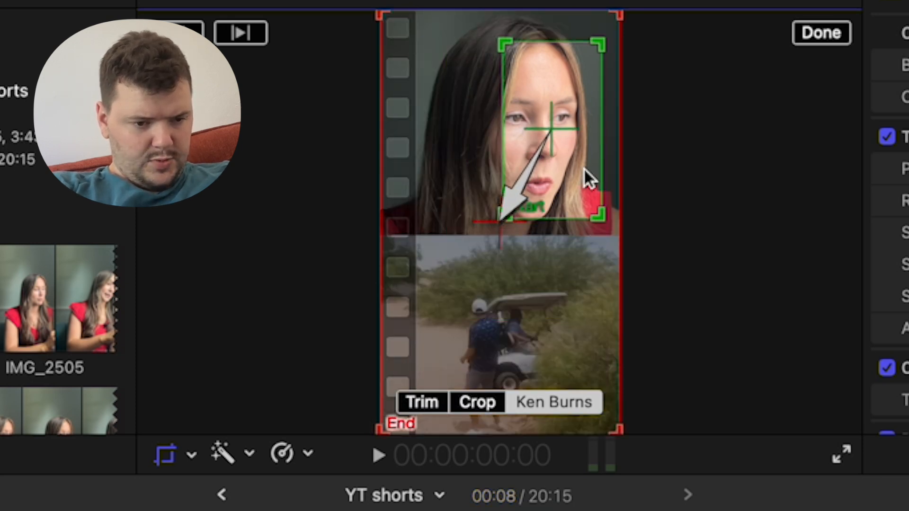
left_click_drag(551, 127, 533, 276)
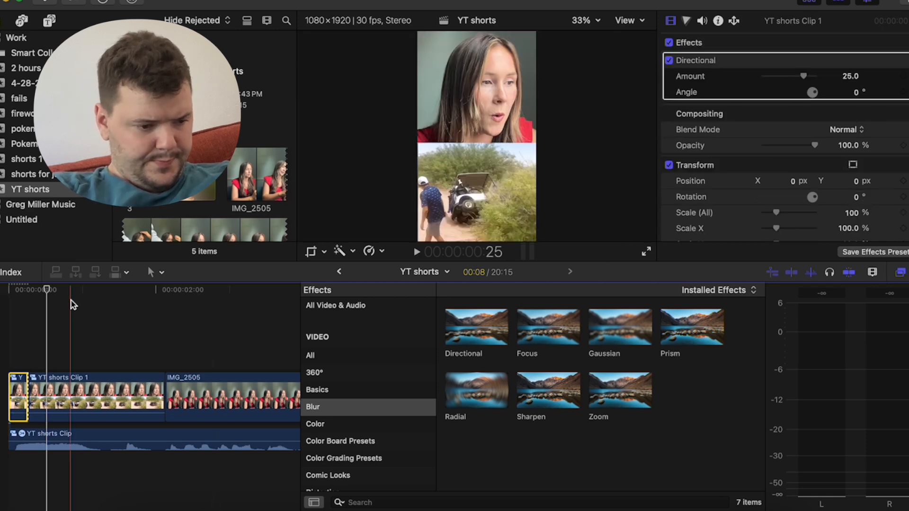
Keyframe the Directional blur's Amount and Angle, then search sound effects for 'who' to find a whoosh
left_click(23, 290)
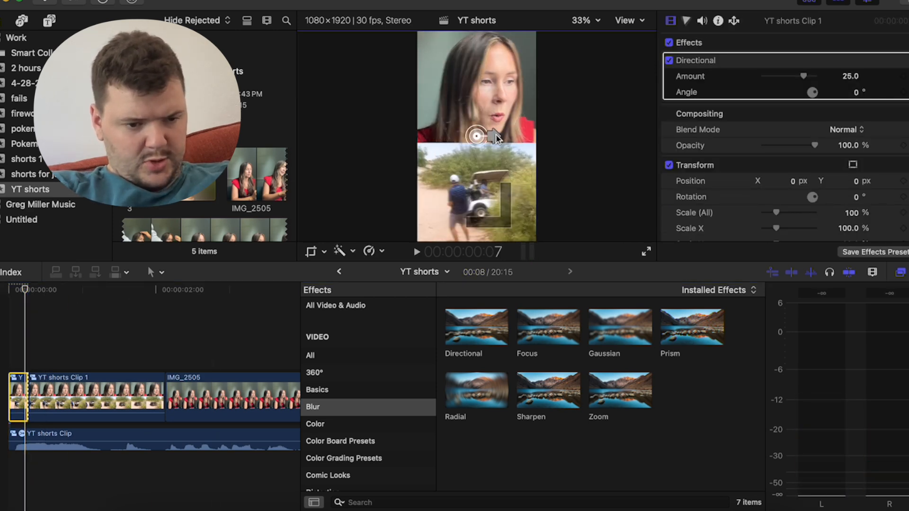
left_click_drag(803, 76, 811, 76)
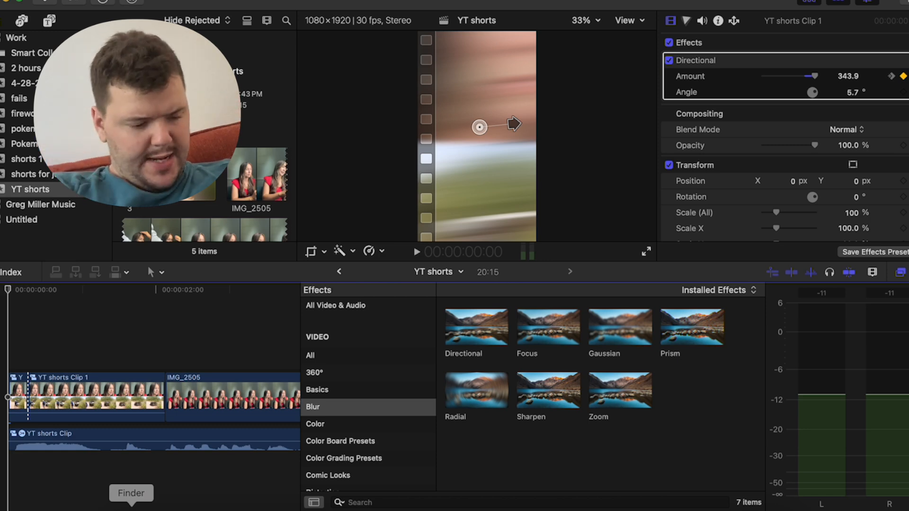
type("who")
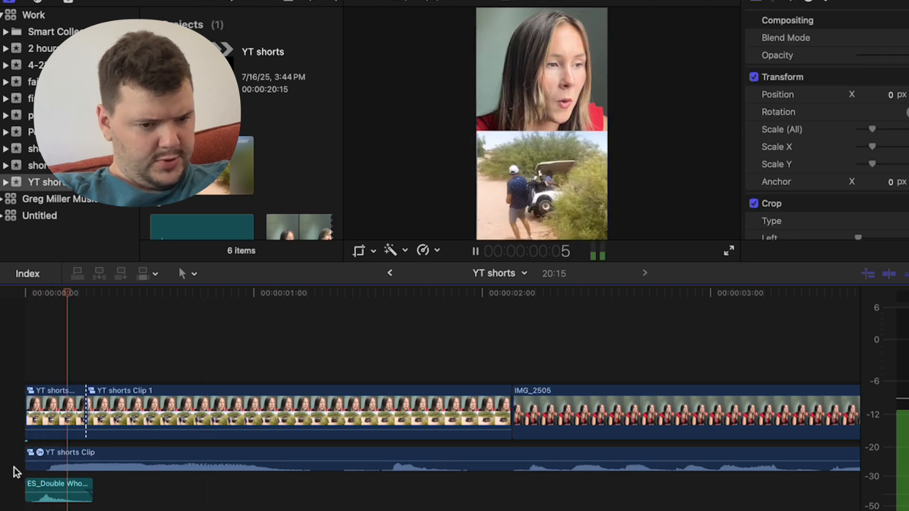
Break apart YT shorts Clip 1, detaching its audio, and show the Effects browser
left_click(151, 412)
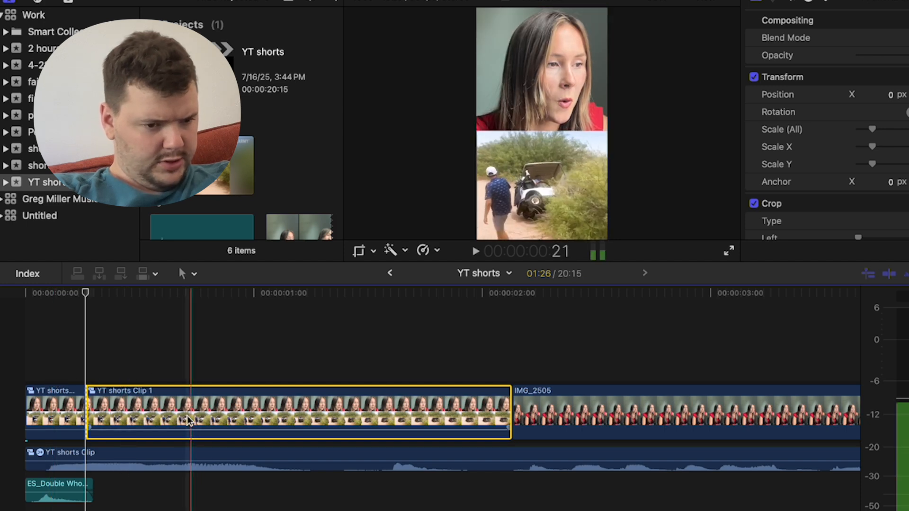
left_click(265, 6)
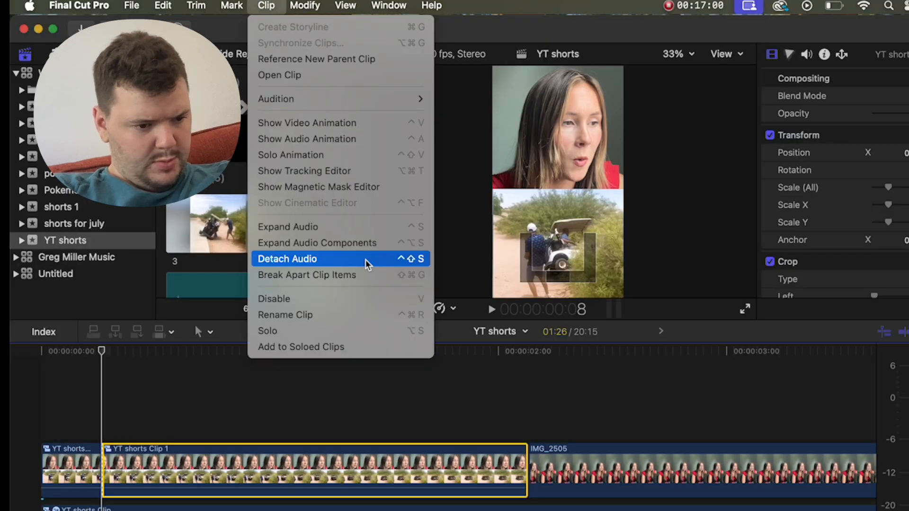
left_click(287, 259)
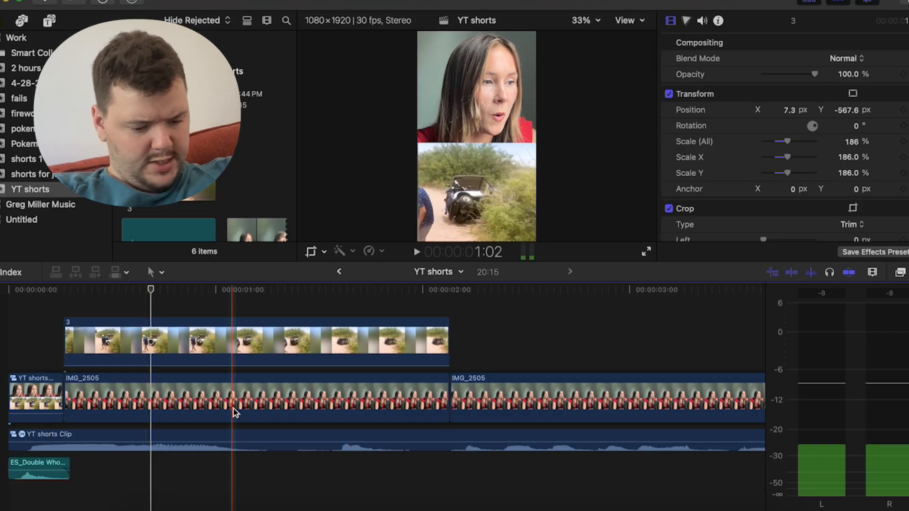
left_click(900, 272)
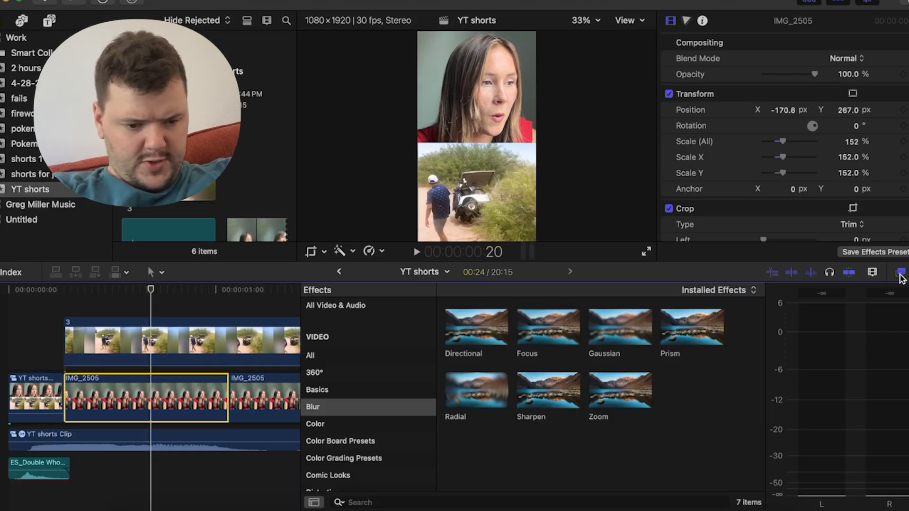
Find Earthquake with 'eart' and adjust its shake Amount on the talking clip
type("earth")
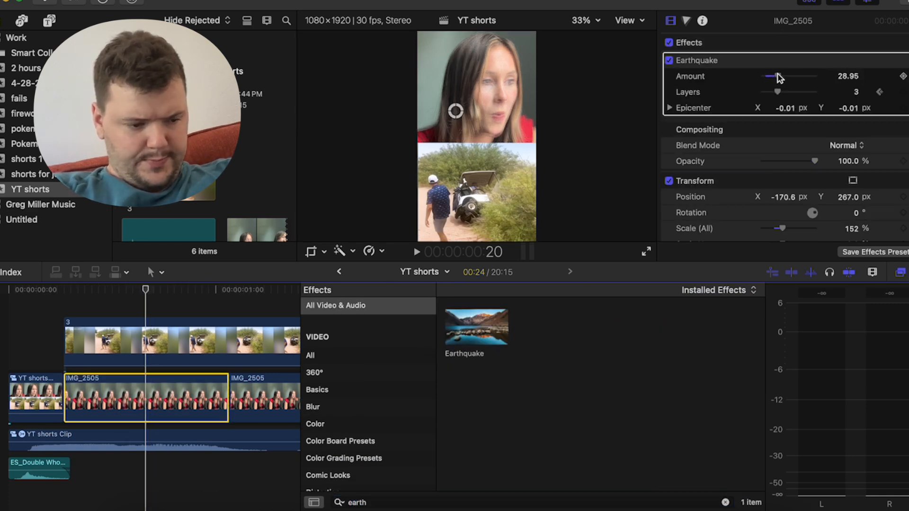
left_click(415, 252)
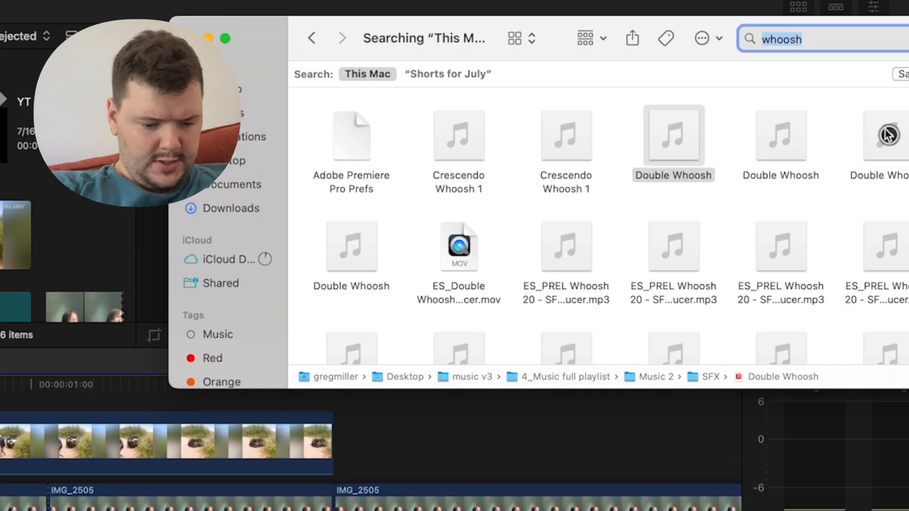
Search Finder for 'golf' then 'car cr' and audition the cartoon slip-and-crash sounds
type("golf cart")
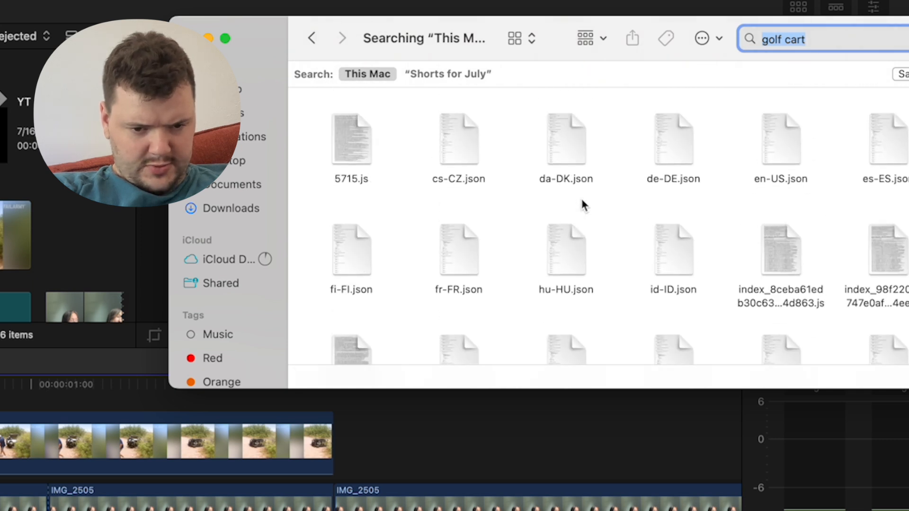
type("car crash")
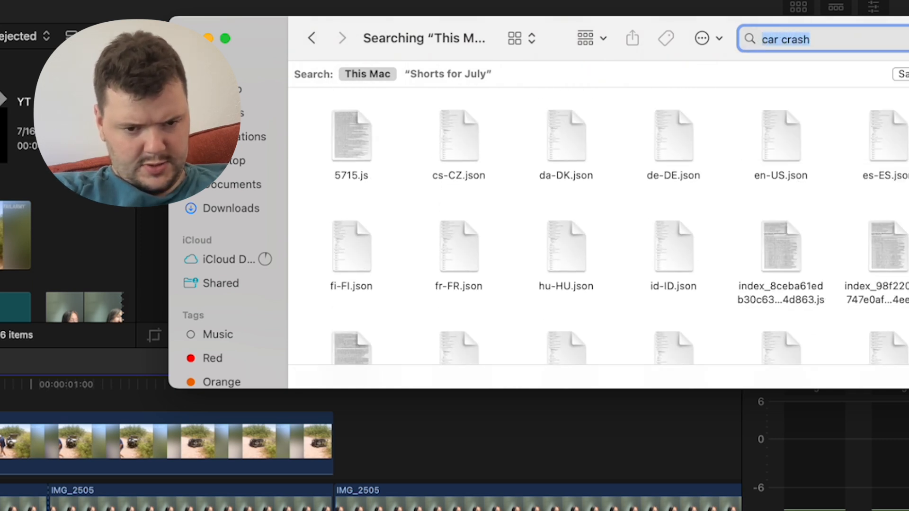
left_click(566, 135)
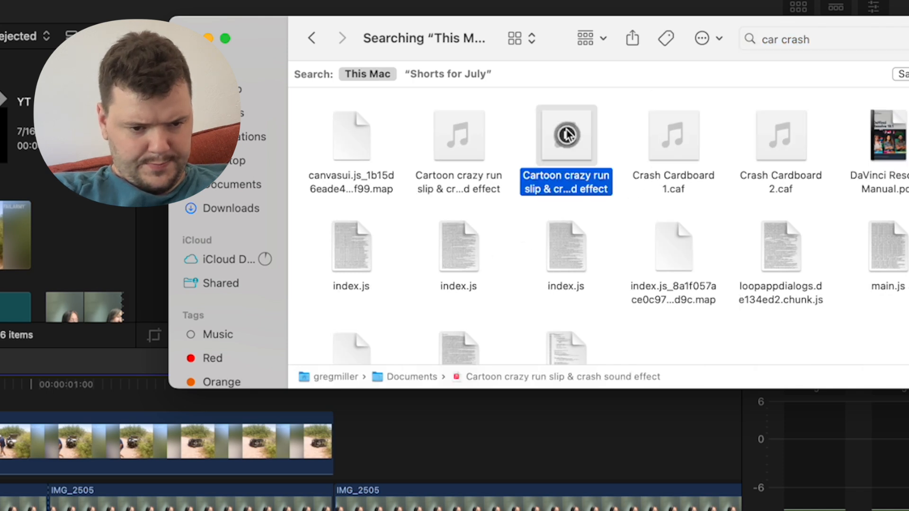
scroll("down", 3)
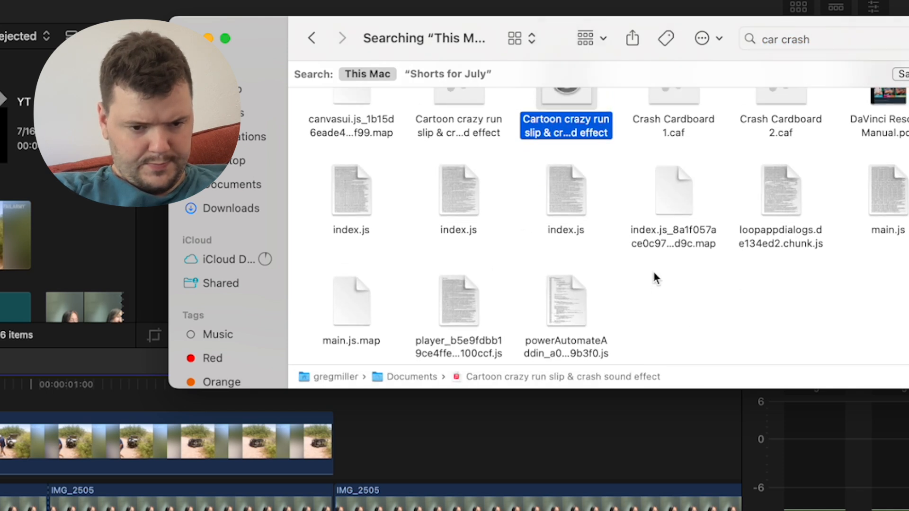
left_click(672, 135)
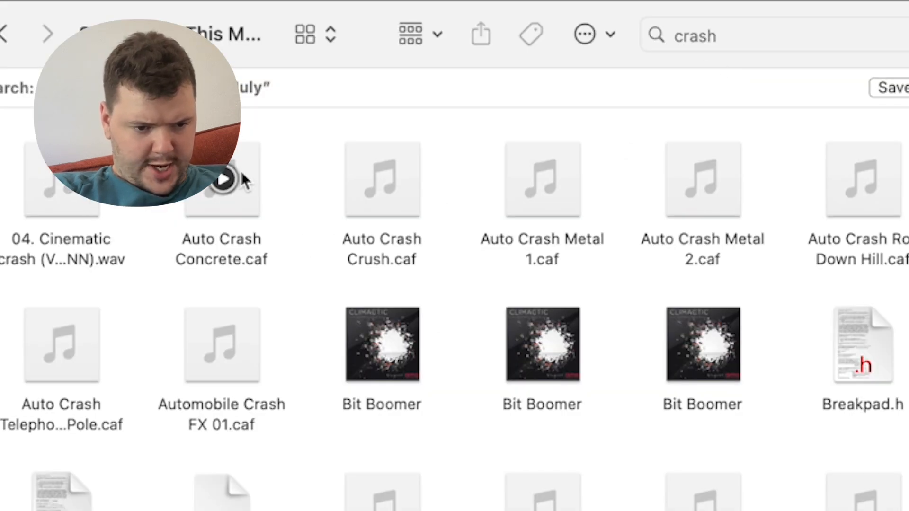
Audition Auto Crash Concrete, Metal 1, Metal 2 and Roll Down Hill
left_click(221, 180)
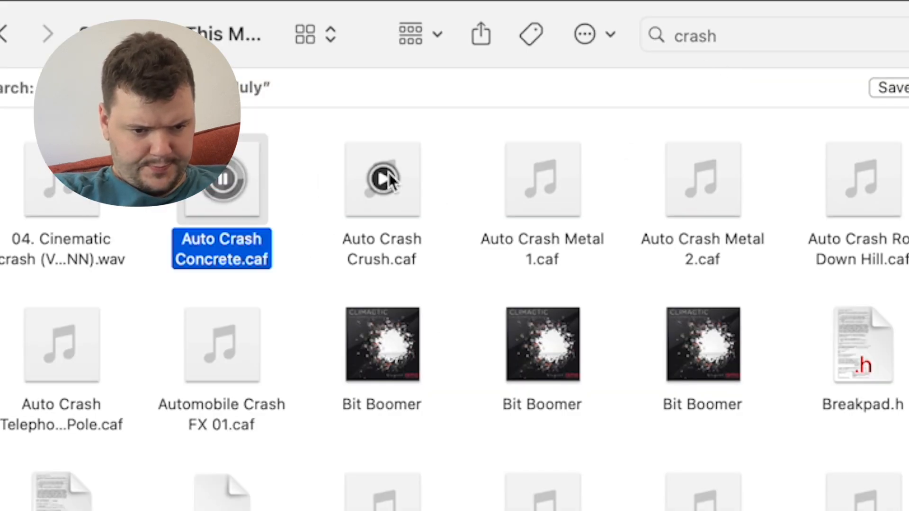
left_click(541, 179)
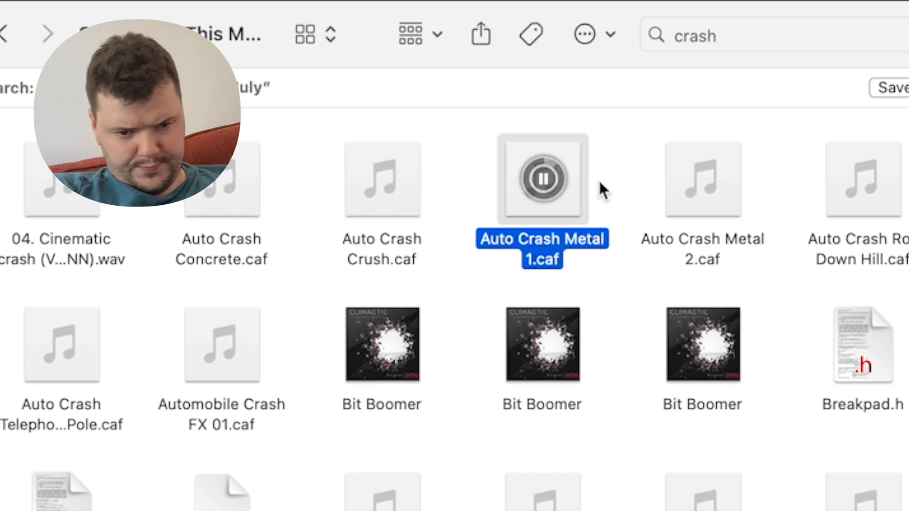
left_click(701, 179)
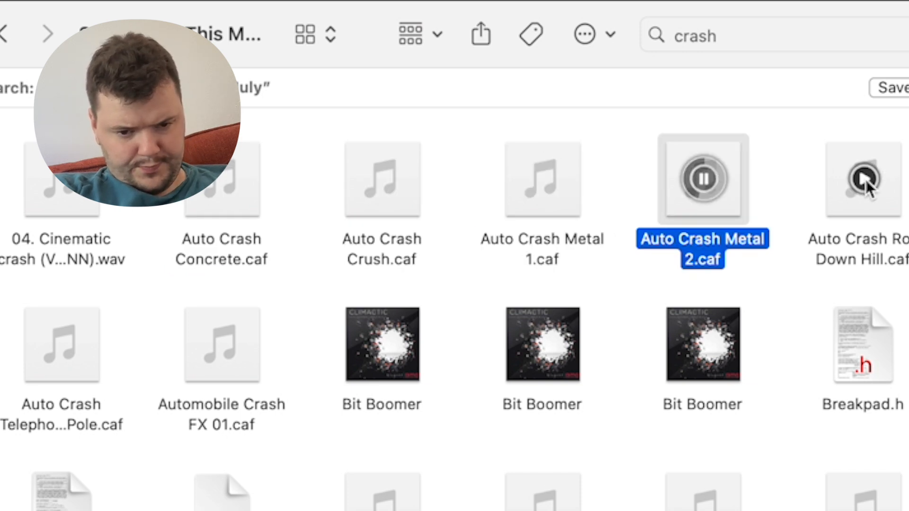
left_click(863, 179)
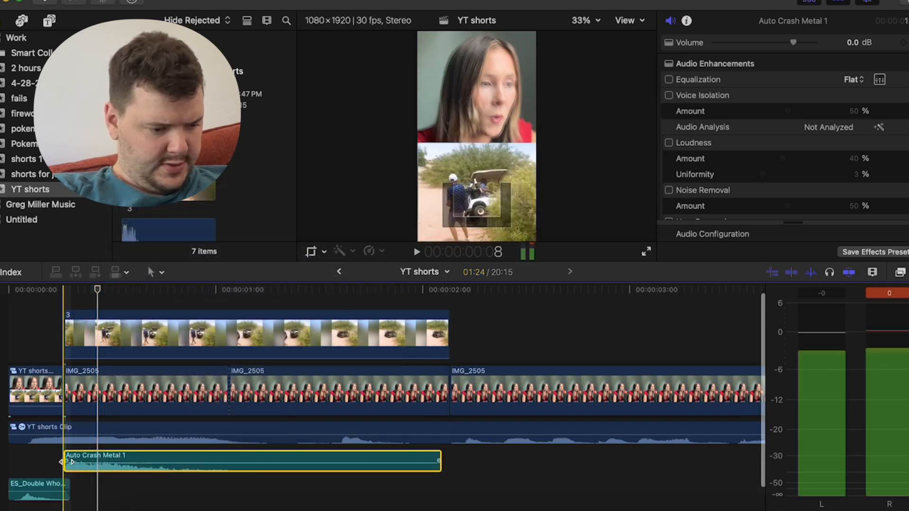
Trim the start of Auto Crash Metal 1 under the golf cart clip
left_click_drag(808, 42, 783, 43)
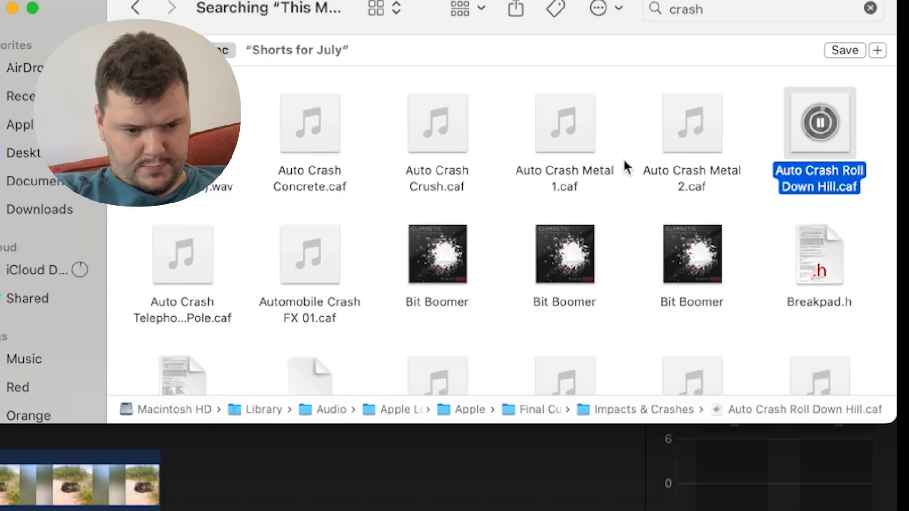
Audition Auto Crash Roll Down Hill and Automobile Crash FX 01 in Finder
left_click(692, 122)
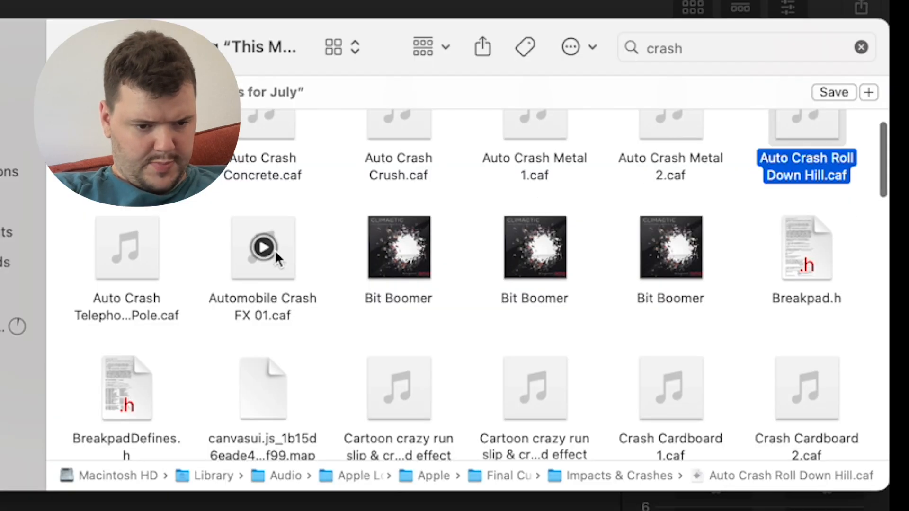
left_click(262, 247)
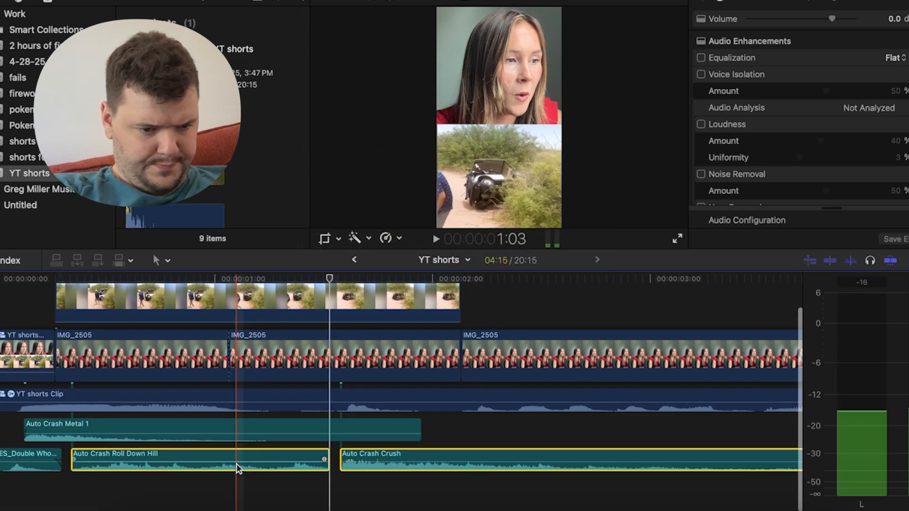
Place the Roll Down Hill and Crush sounds under the golf cart and lower YT shorts Clip 2 to -4.4 dB
left_click(435, 239)
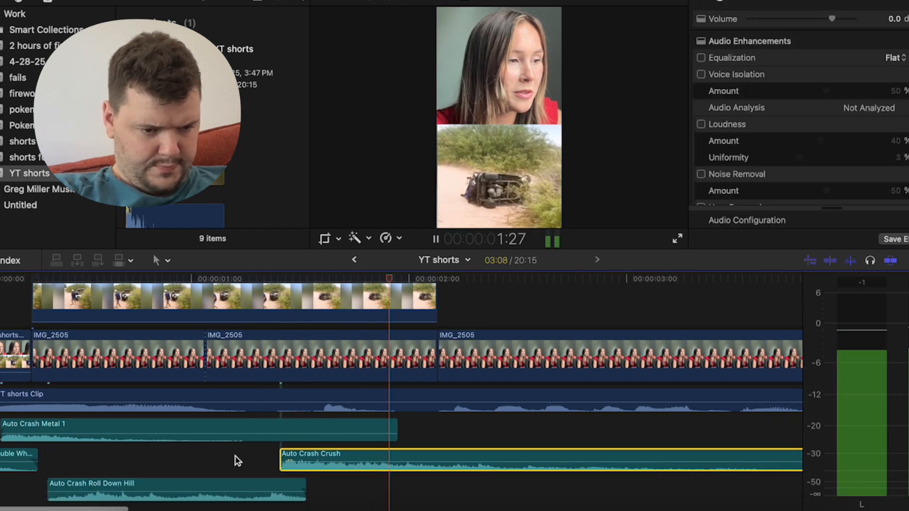
left_click_drag(815, 19, 823, 19)
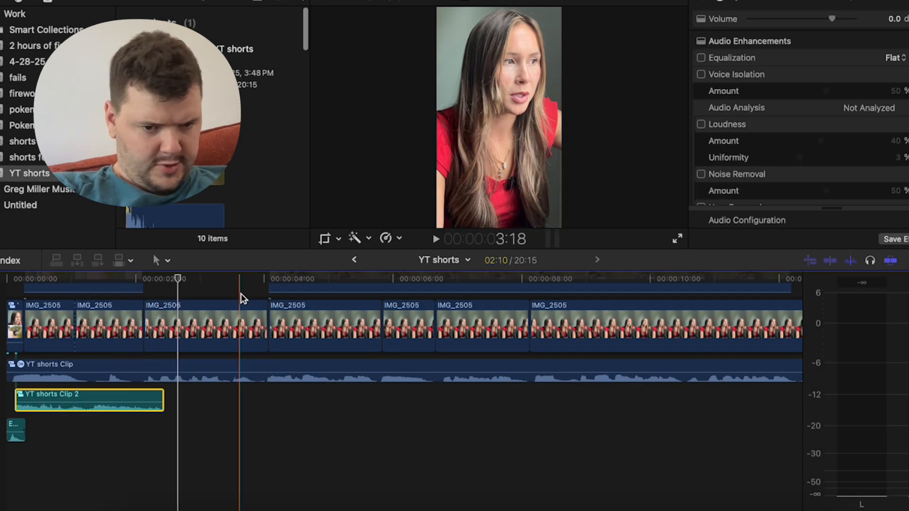
left_click_drag(833, 19, 827, 19)
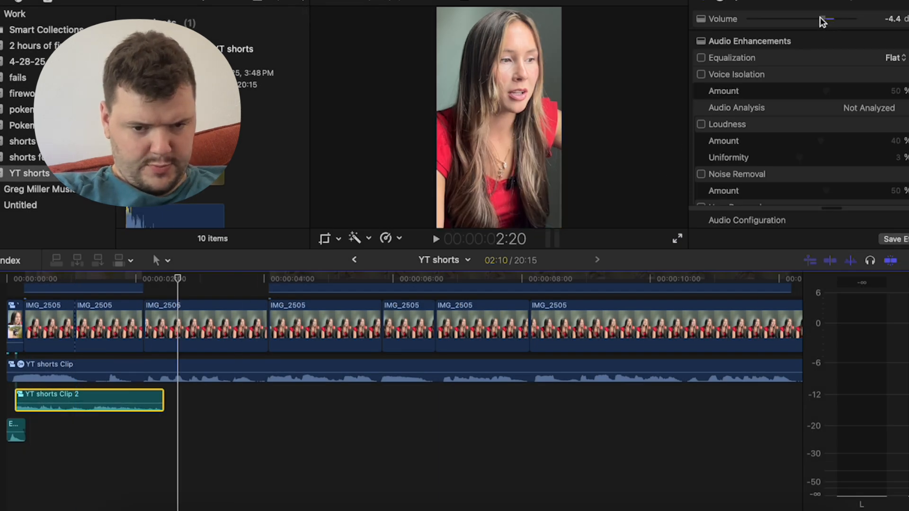
left_click_drag(826, 19, 814, 19)
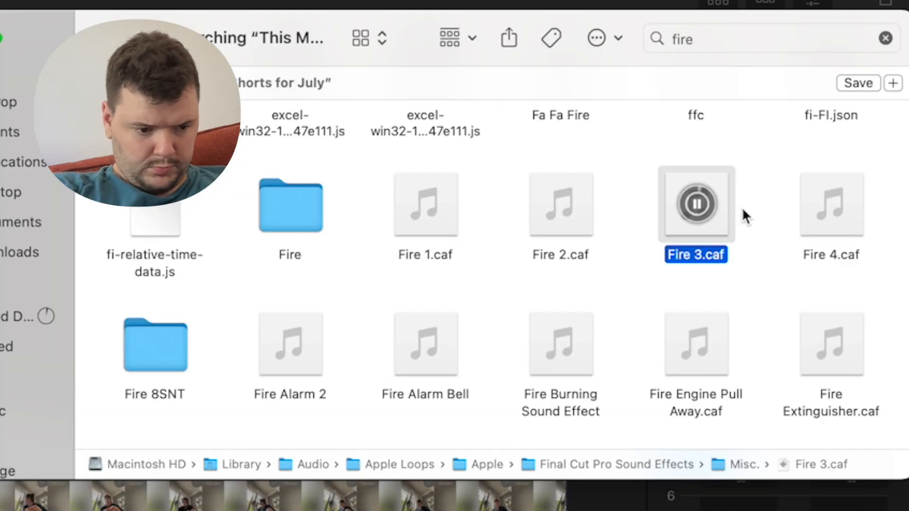
mouse_move(754, 215)
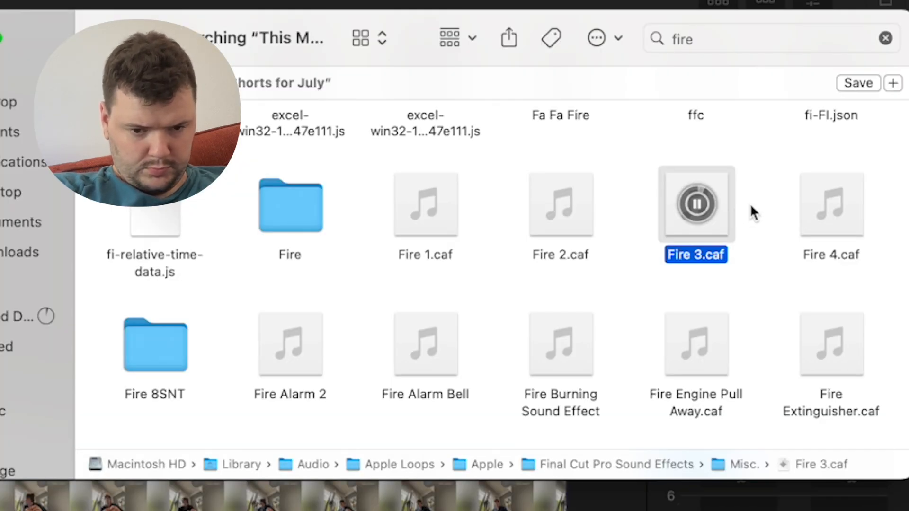
Audition the Fire 3.caf sound from the Finder 'fire' search results
left_click(560, 342)
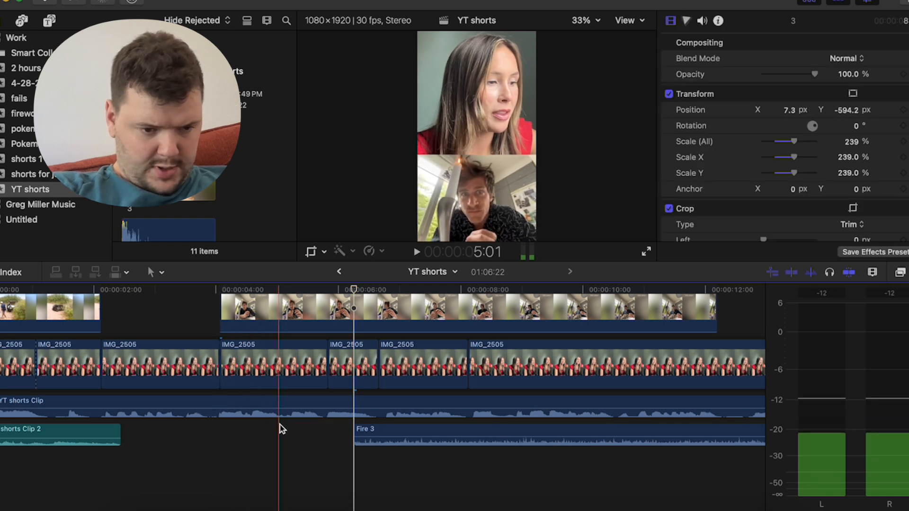
Place the Fire 3 sound under the talking clip and set its volume to about -8.5 dB
left_click(377, 432)
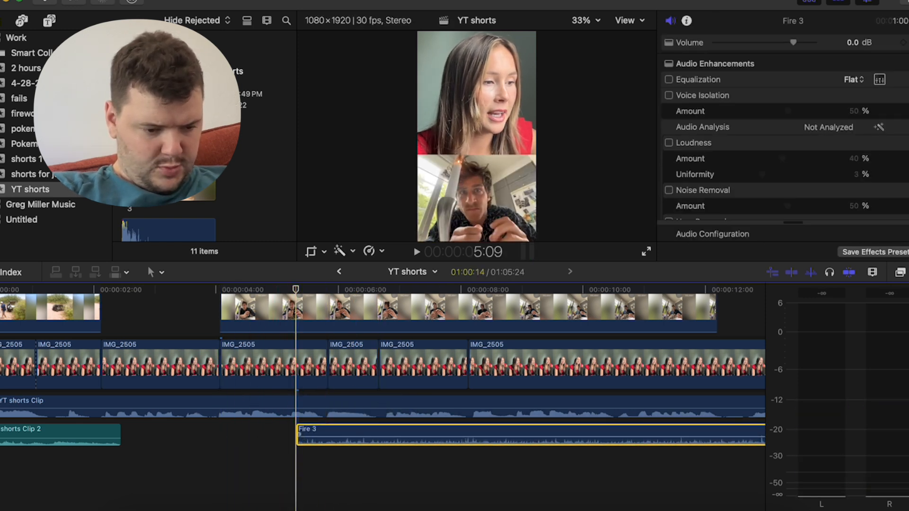
left_click_drag(297, 432, 322, 432)
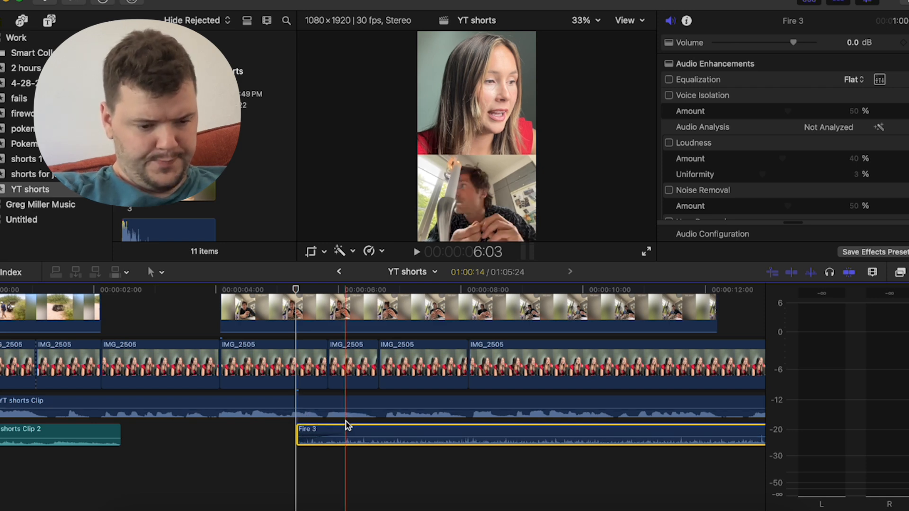
right_click(345, 427)
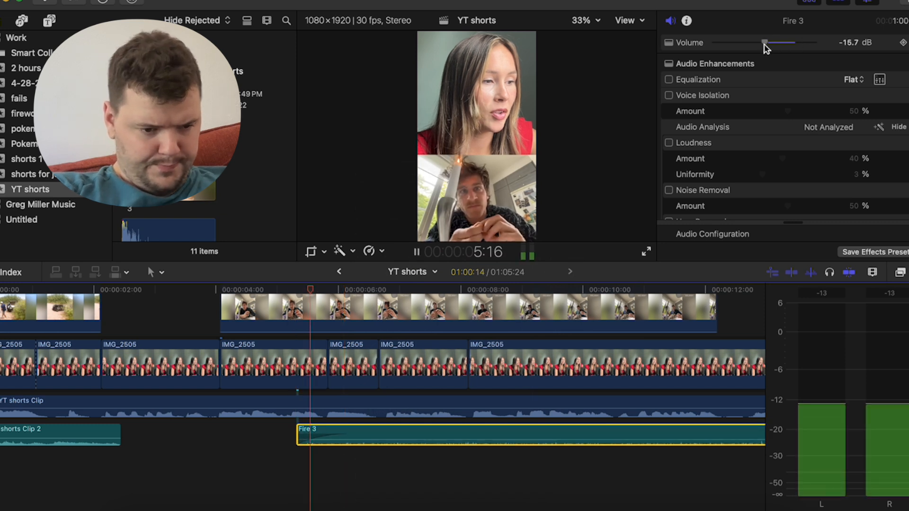
left_click_drag(764, 43, 788, 43)
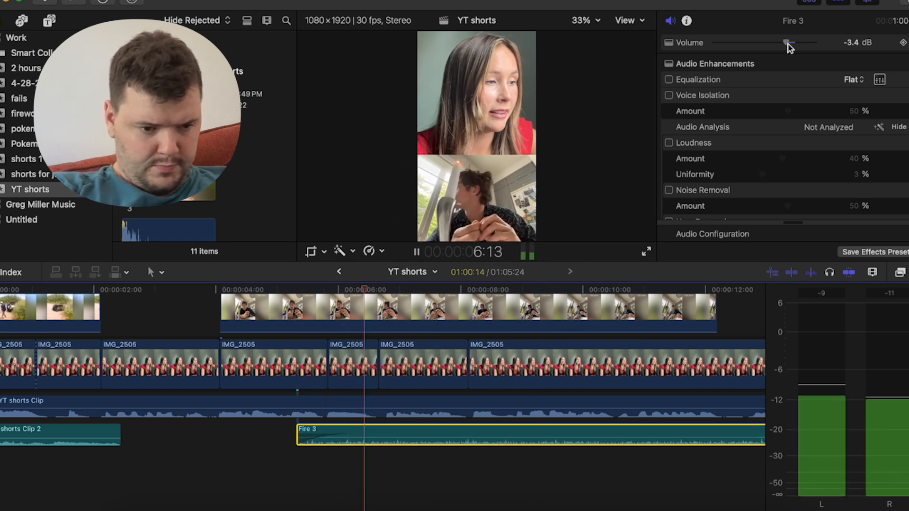
left_click_drag(789, 42, 783, 41)
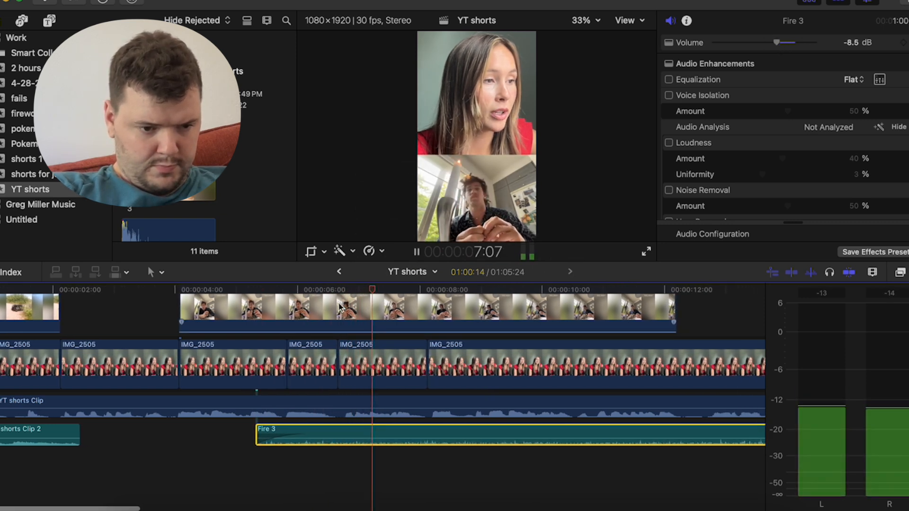
Trim the Fire 3 clip shorter at its end
left_click(417, 252)
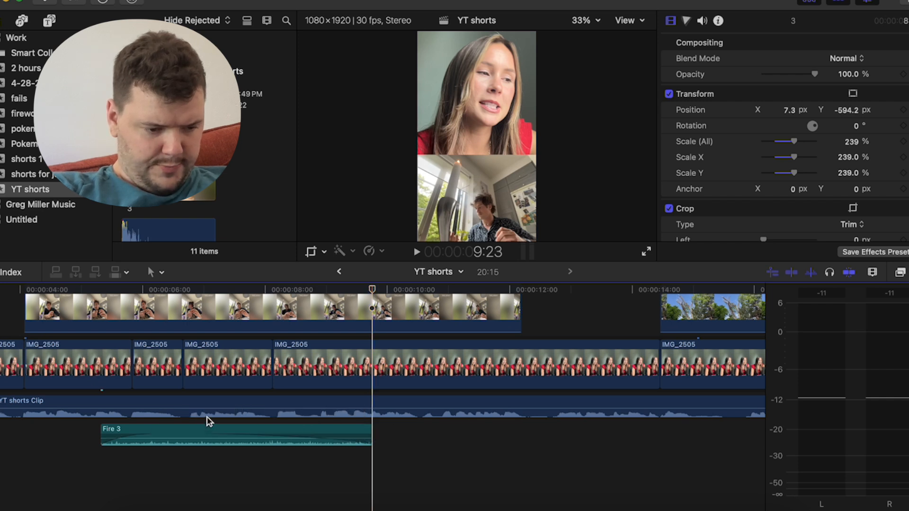
left_click(415, 252)
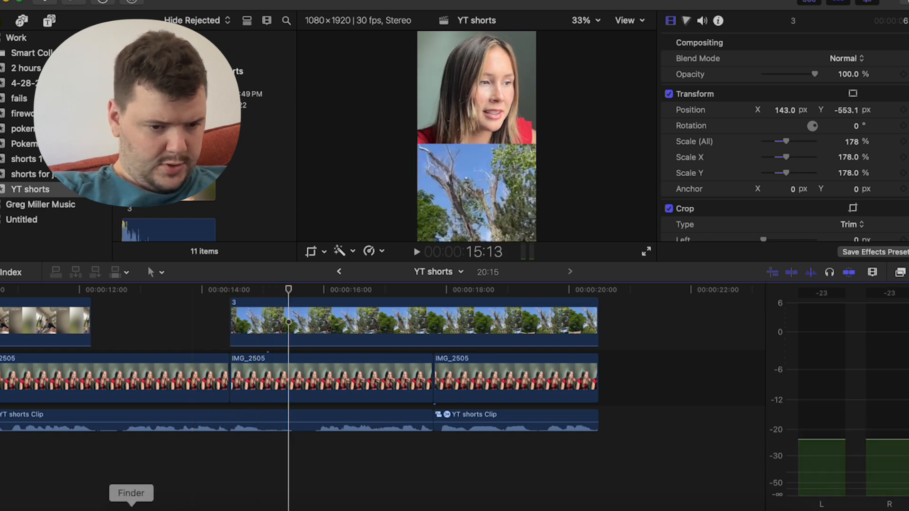
Search Finder for 'tree sound' and select Impact Tree Fall.caf
type("t")
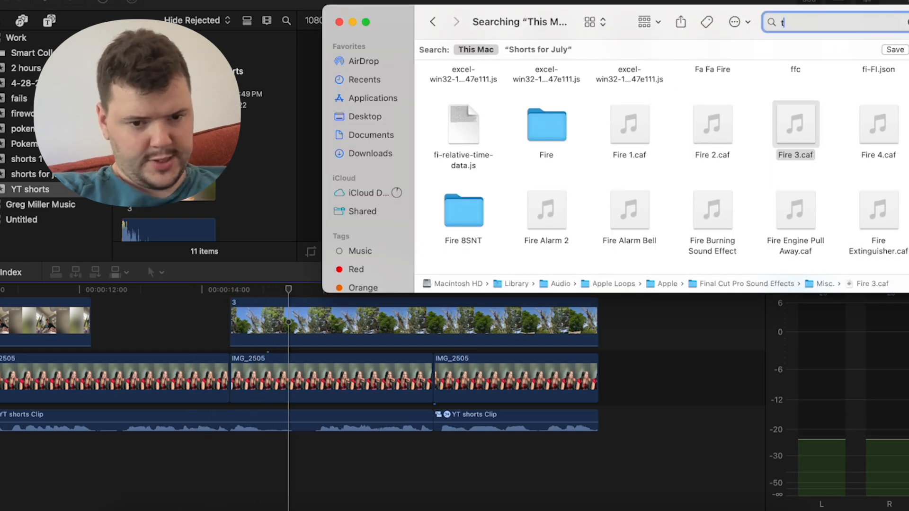
type("tree sound")
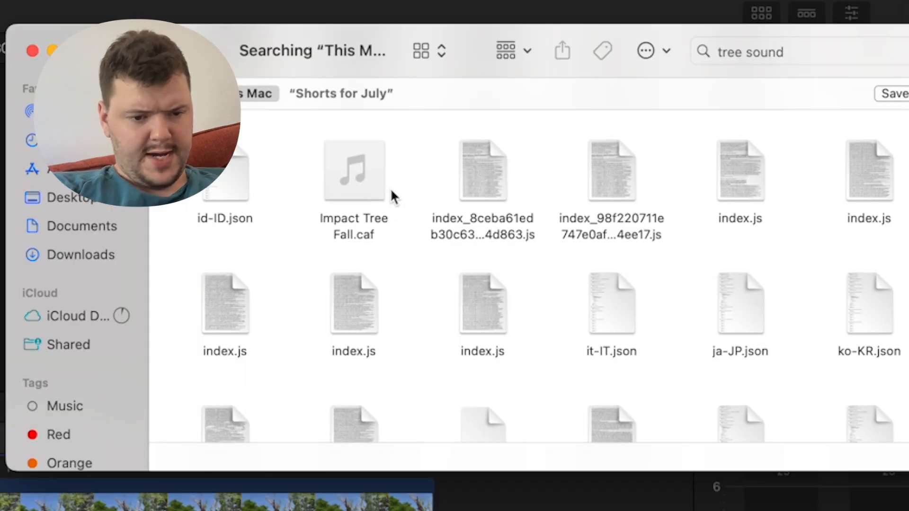
left_click(354, 169)
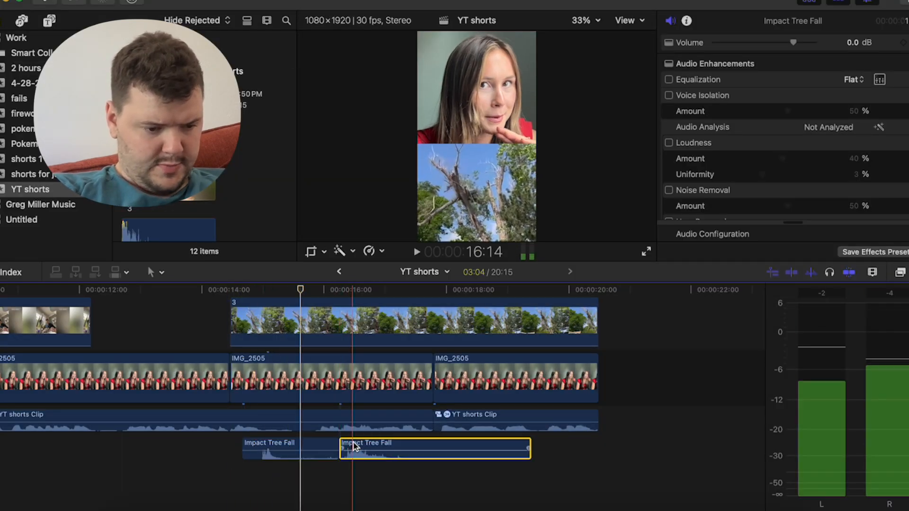
Position the second Impact Tree Fall clip under the tree footage and trim its beginning
left_click_drag(434, 448, 491, 475)
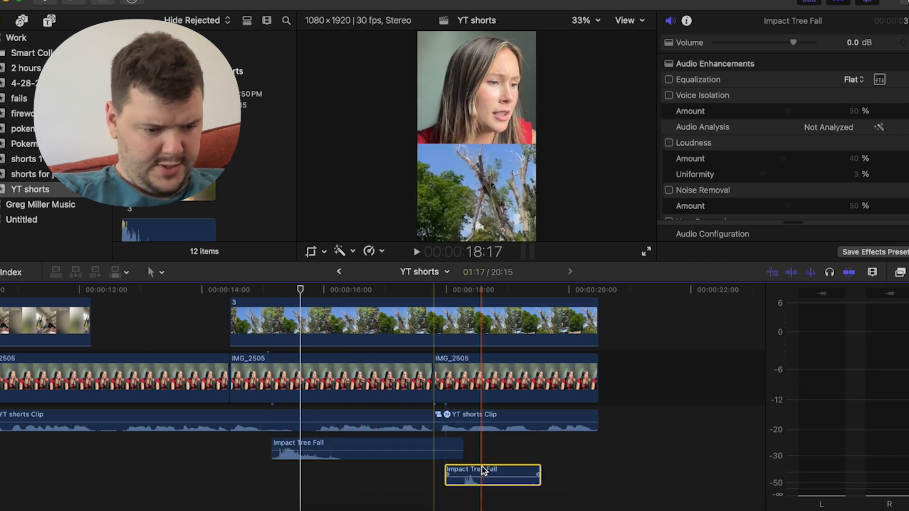
right_click(491, 475)
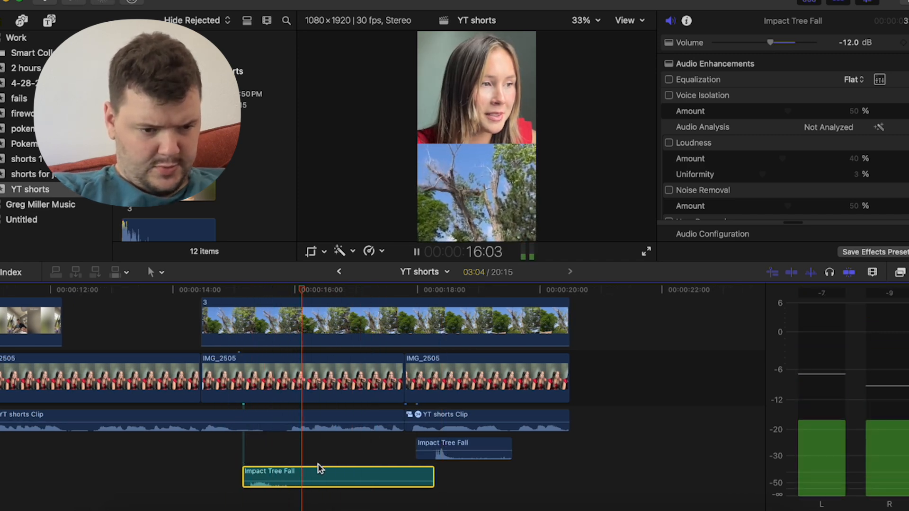
left_click(463, 448)
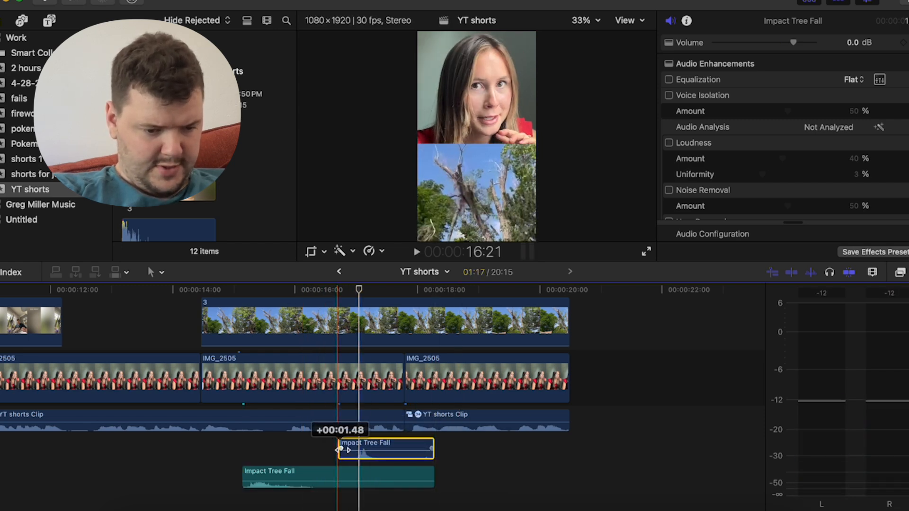
left_click_drag(794, 42, 757, 43)
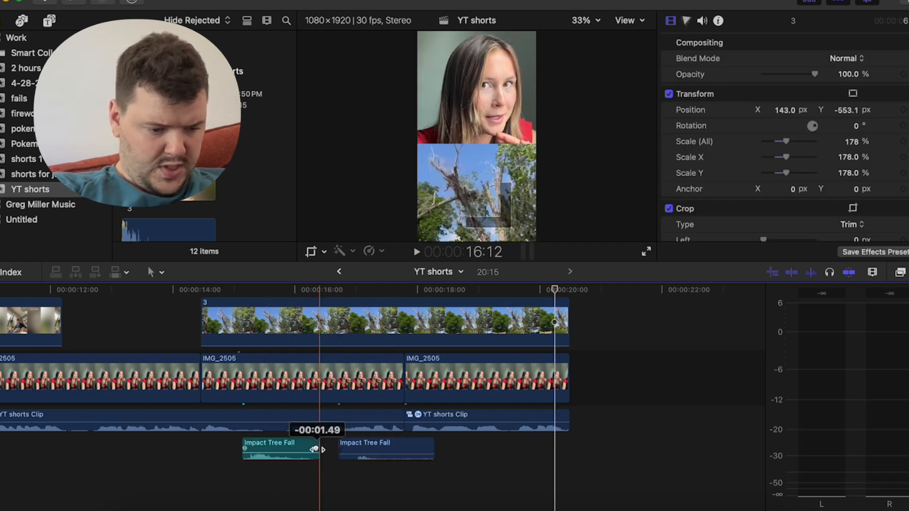
Assign the tree-fall sound to the Effects audio role and trim the copied clip's start
right_click(357, 448)
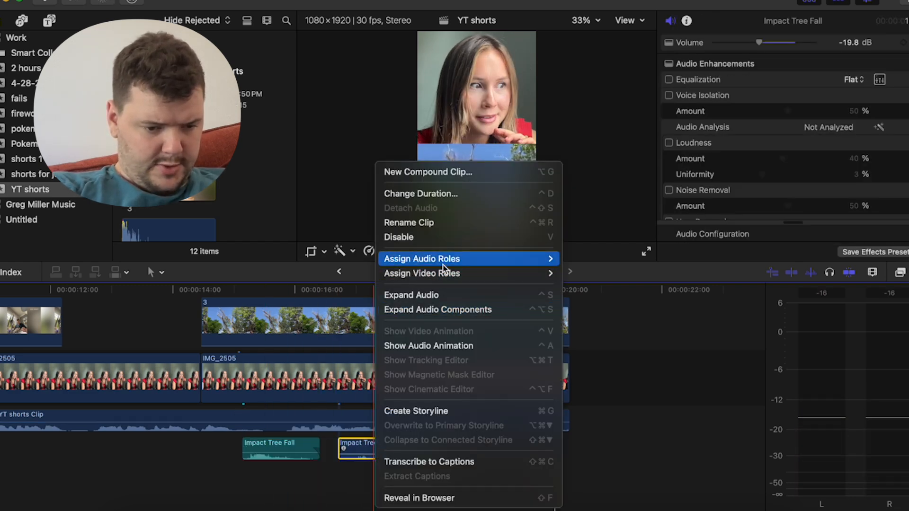
mouse_move(421, 258)
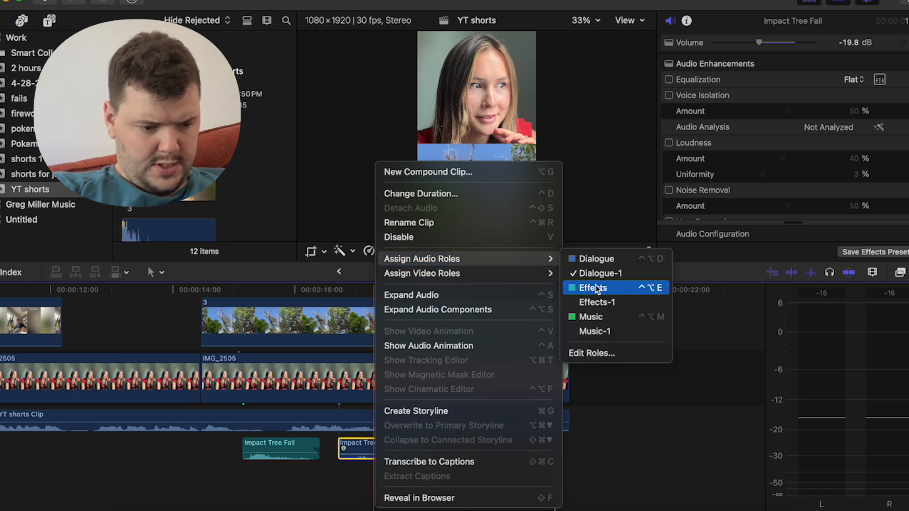
left_click(593, 288)
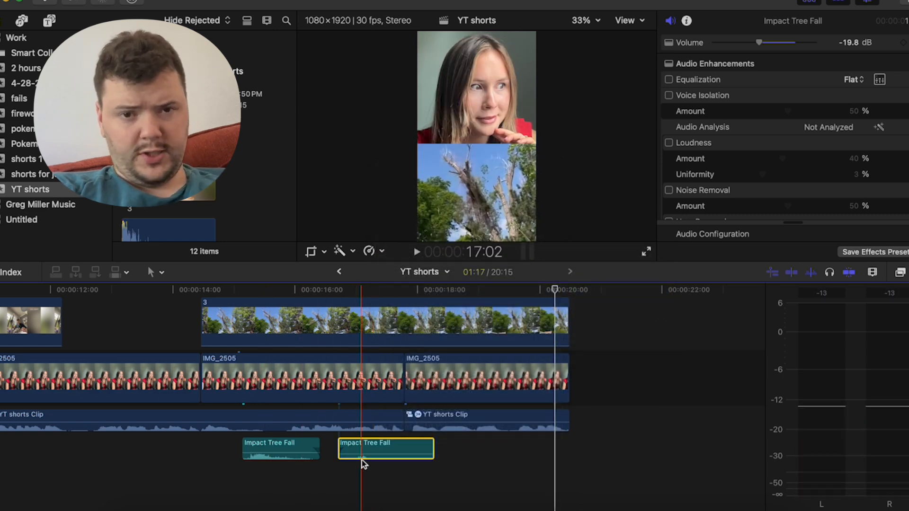
left_click(280, 448)
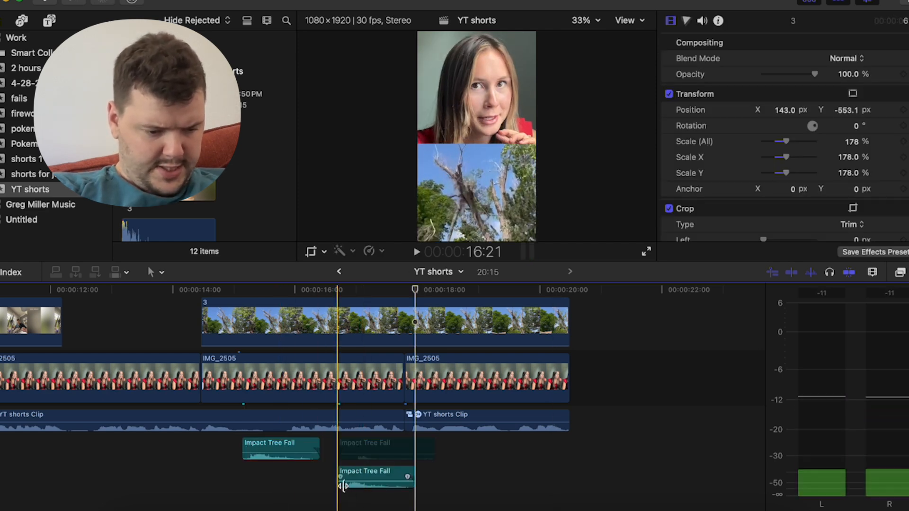
left_click_drag(341, 481, 355, 482)
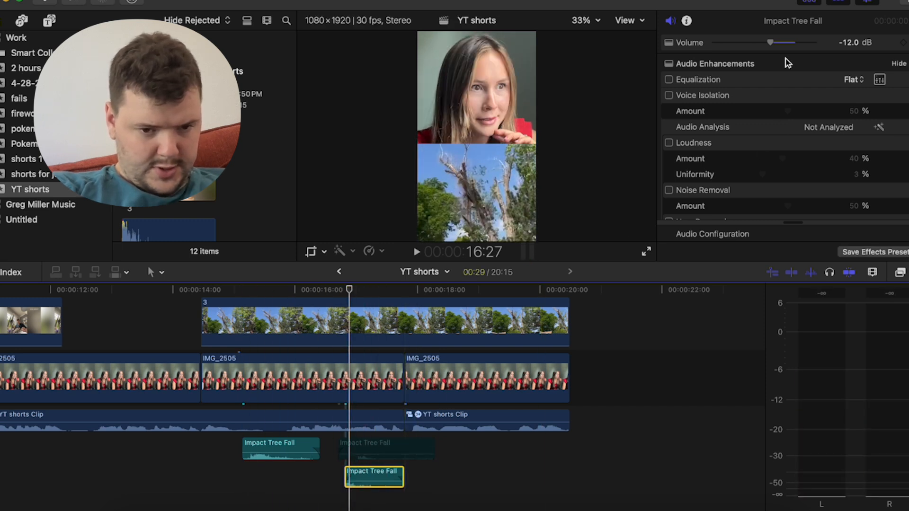
Lower the tree-fall sound's volume in the Audio Inspector
left_click_drag(769, 42, 787, 41)
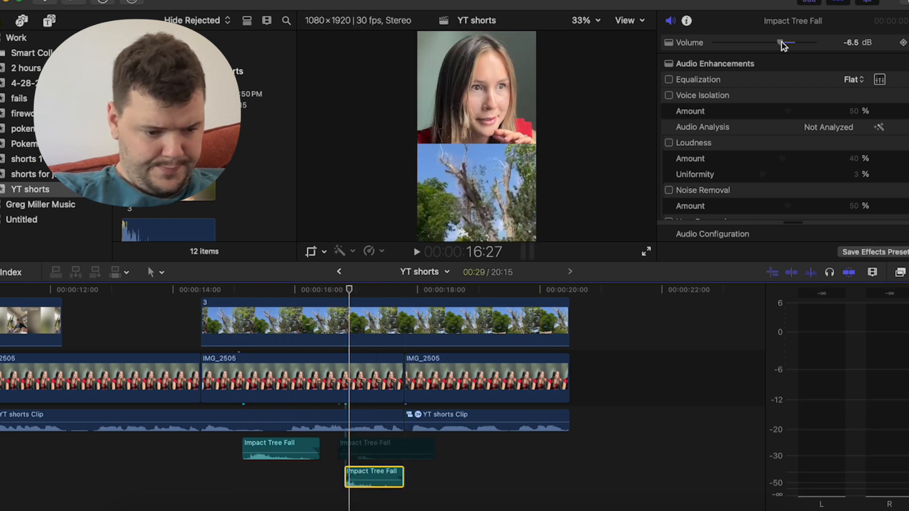
left_click(416, 252)
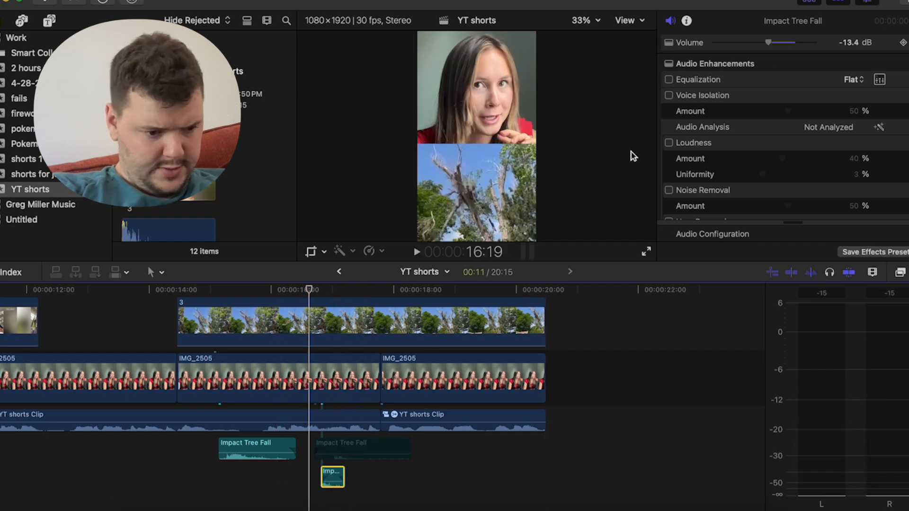
left_click(416, 252)
type("3")
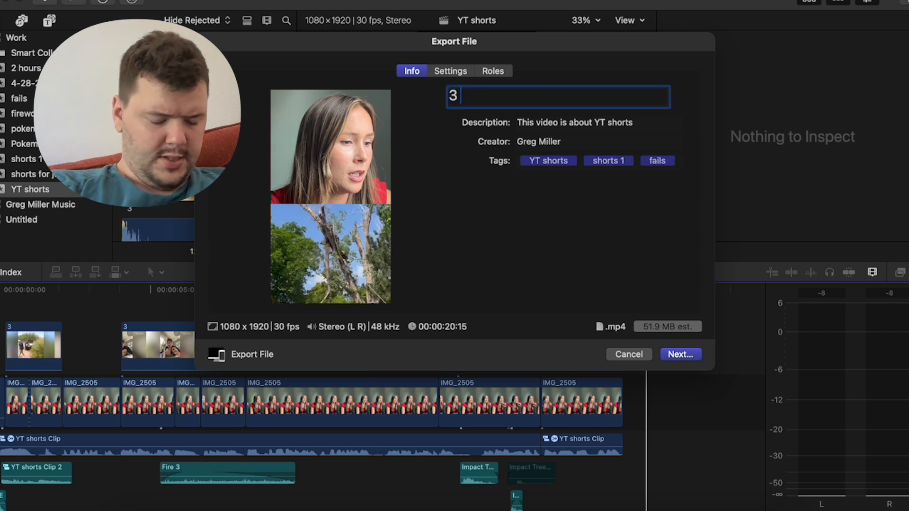
Title the export '3 Funny fails shorts' and continue to the destination step
type("Funny fails shorts")
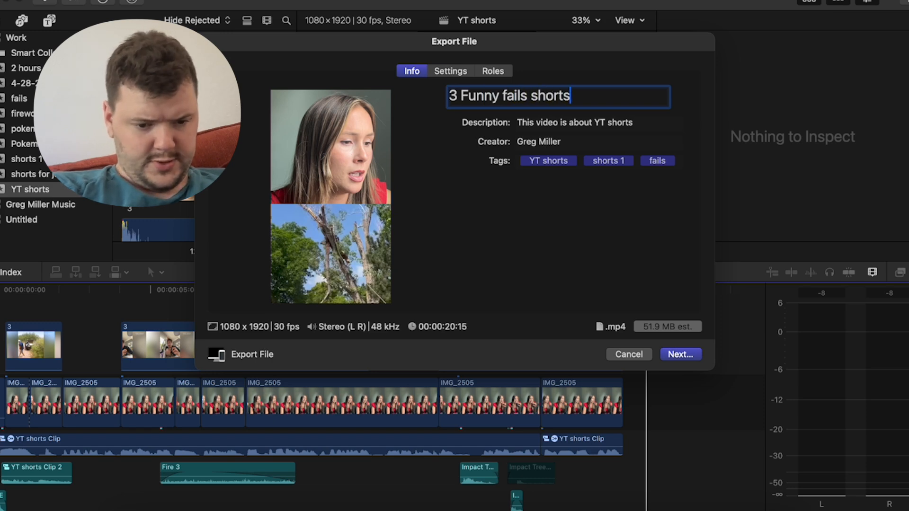
left_click(628, 354)
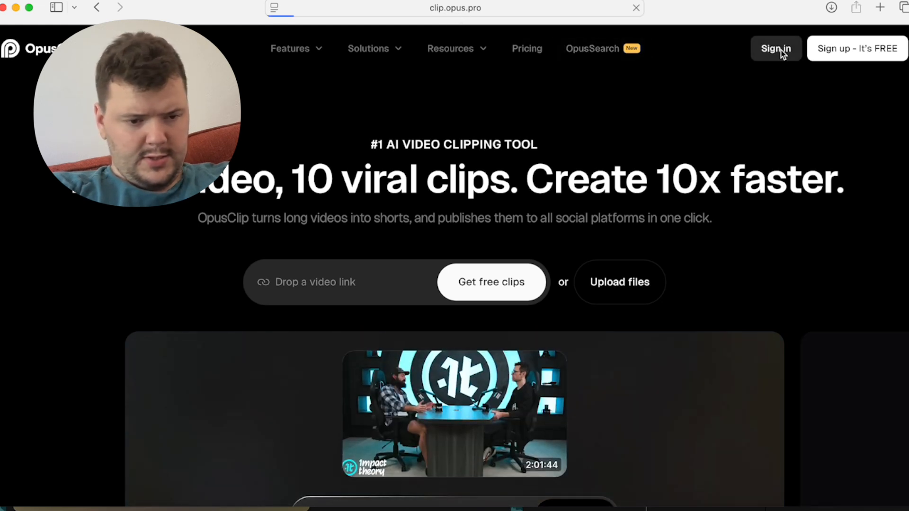
Sign in to OpusClip and caption the uploaded video with AI Captions using Preset template 1
left_click(776, 49)
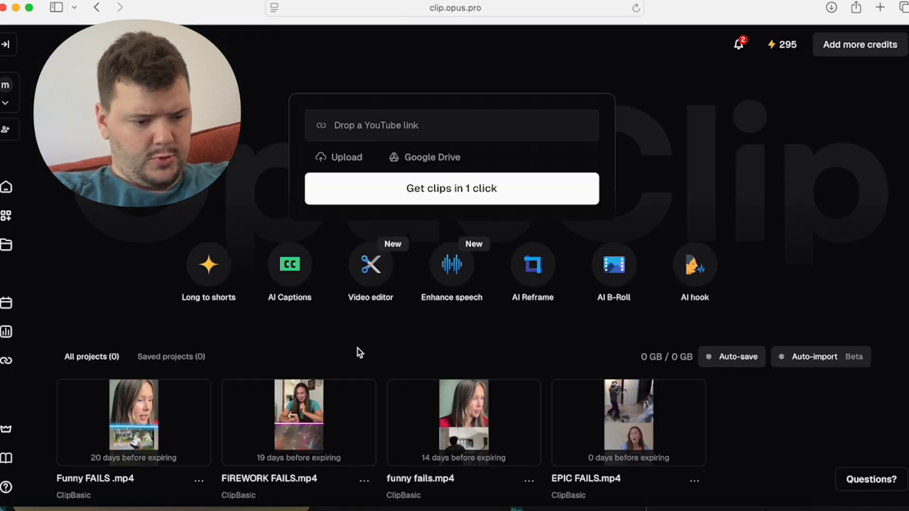
scroll("down", 3)
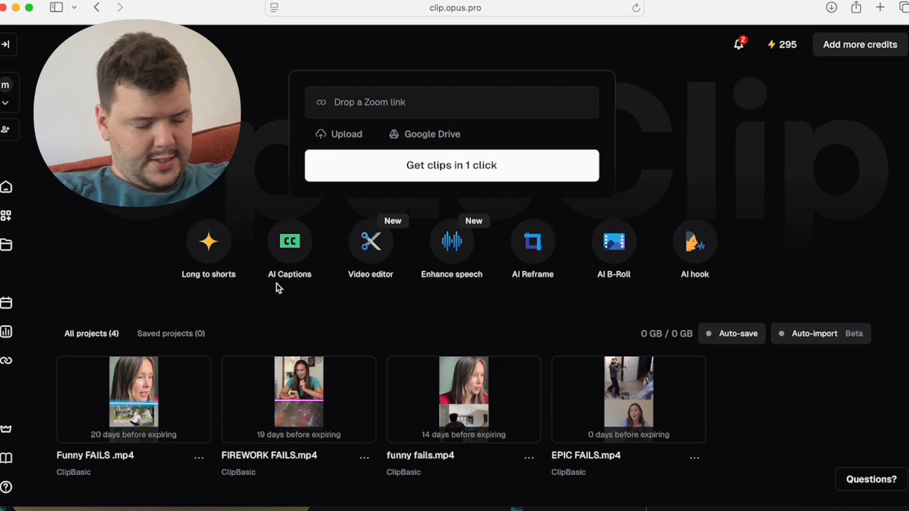
left_click(290, 242)
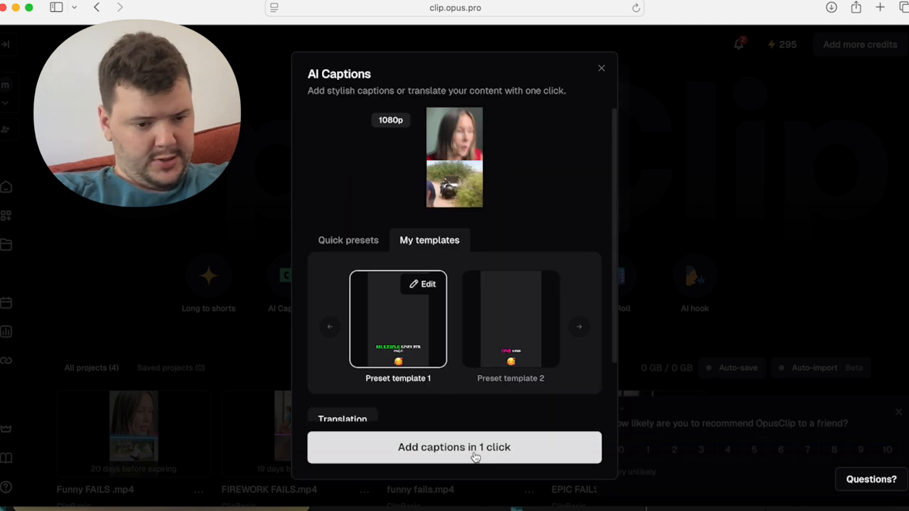
left_click(454, 447)
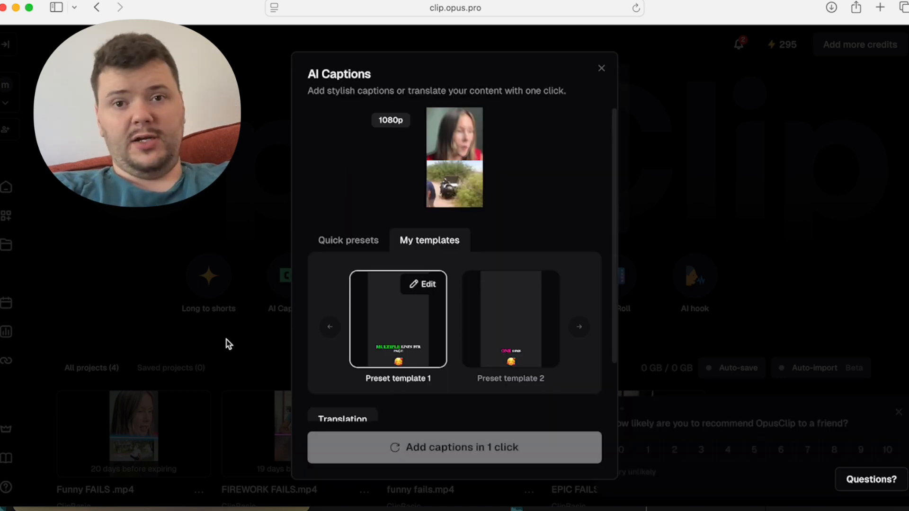
left_click(601, 68)
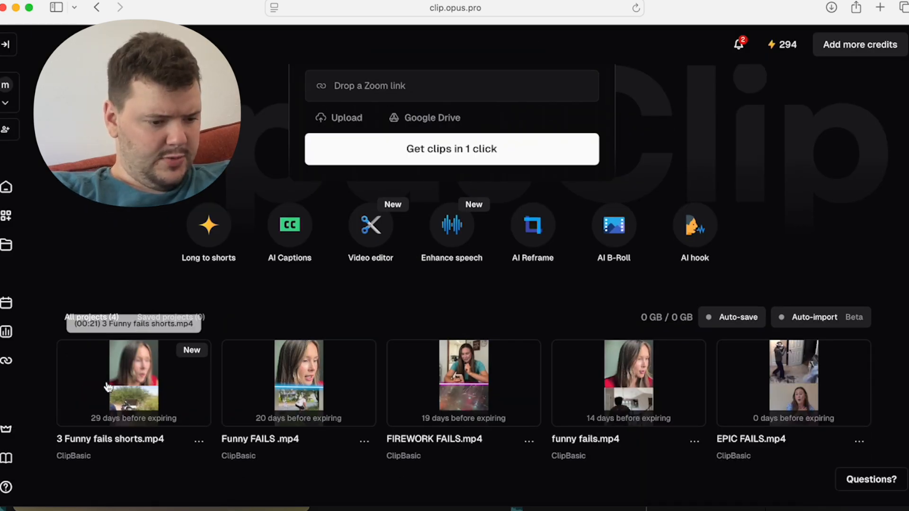
Open the new '3 Funny fails shorts' project to view the Candle Head Stunt clip and its 78/100 score
left_click(132, 374)
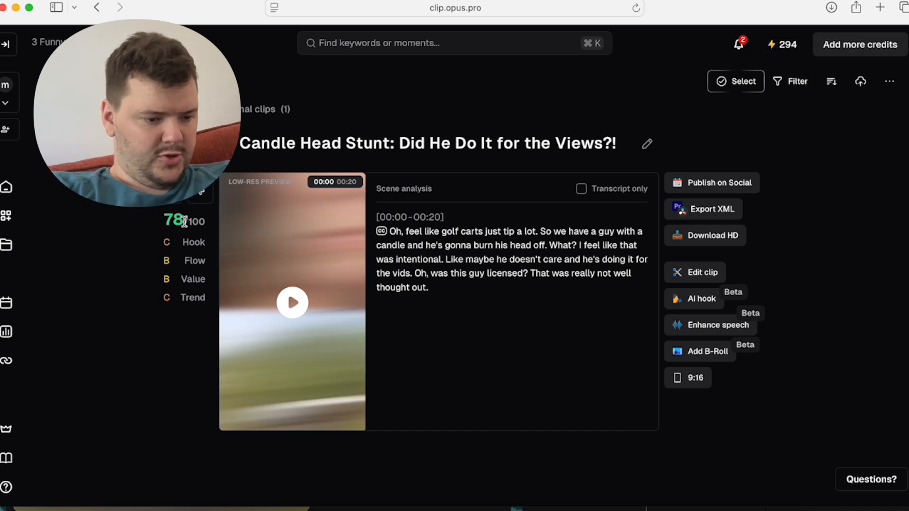
mouse_move(192, 241)
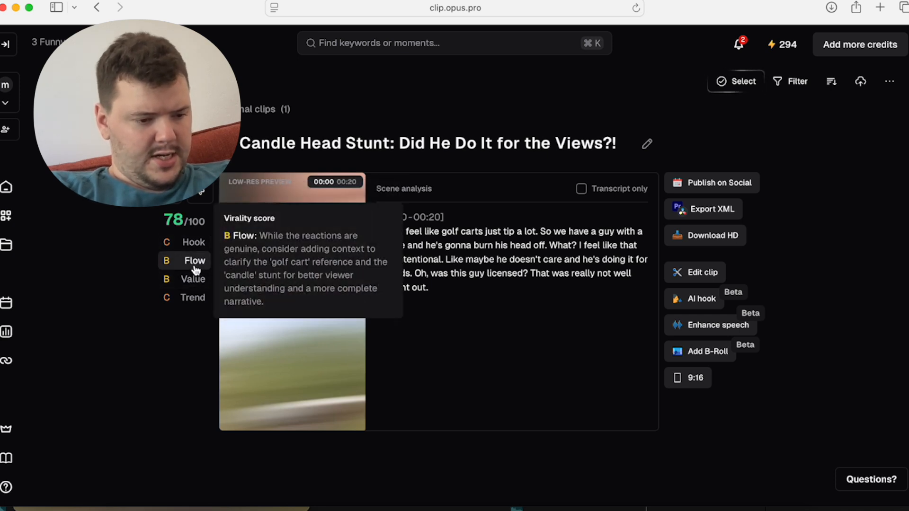
mouse_move(192, 279)
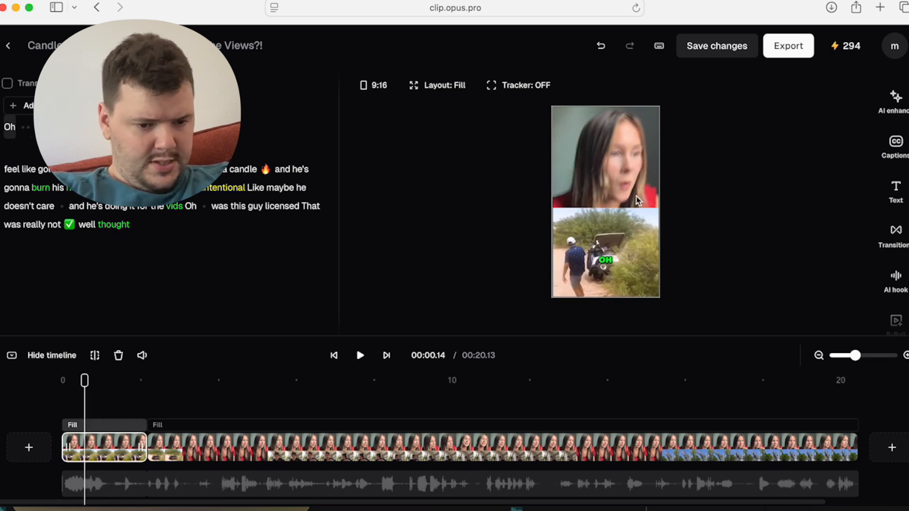
Move the playhead to 00:14.12 and split the last timeline clip there
left_click(605, 252)
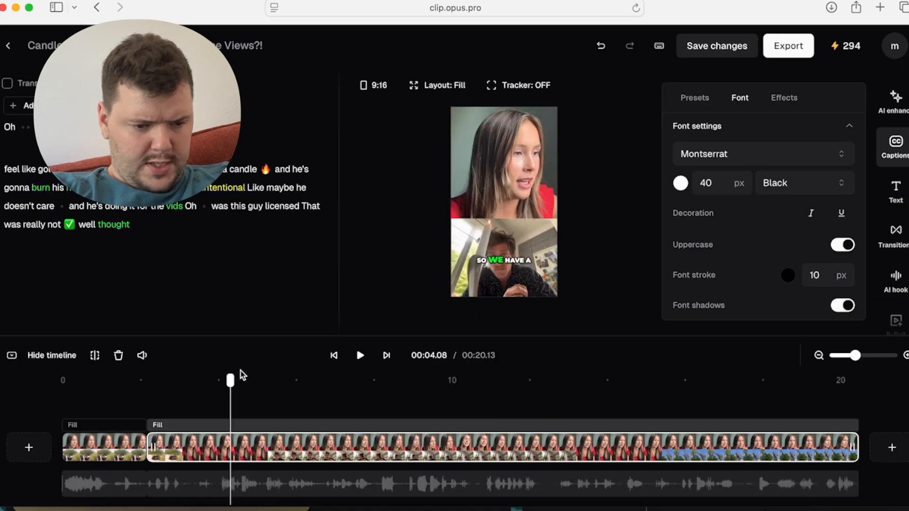
left_click_drag(230, 381, 217, 381)
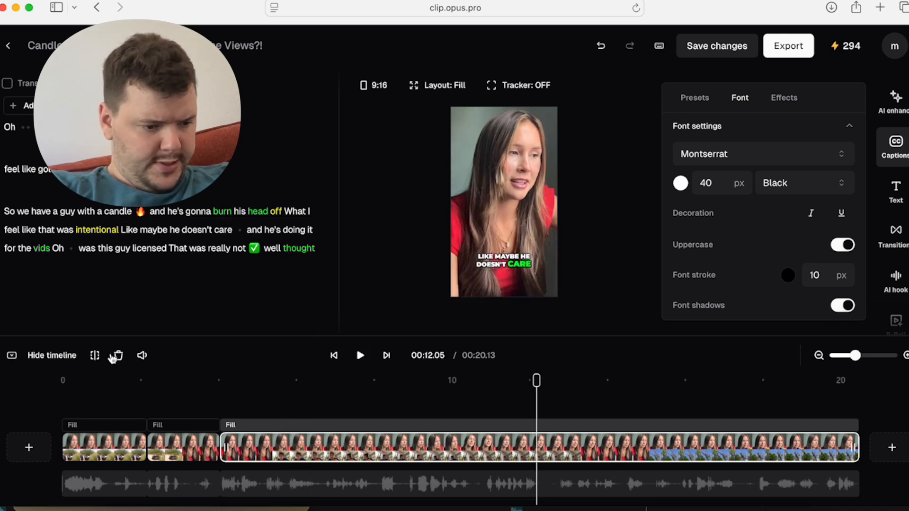
left_click(115, 355)
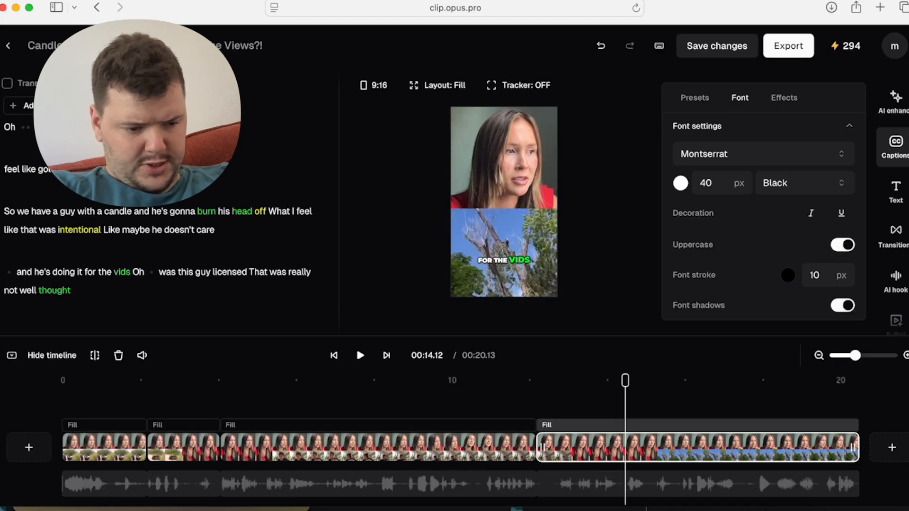
mouse_move(95, 355)
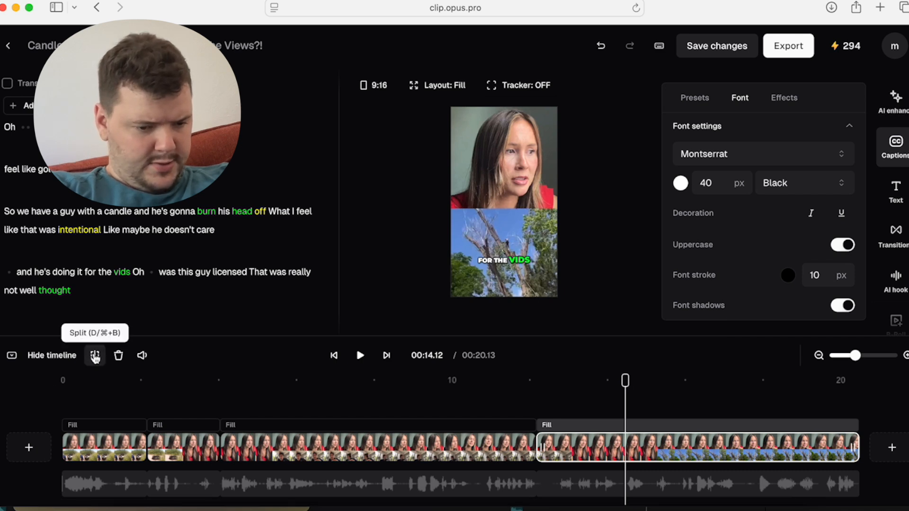
left_click(95, 355)
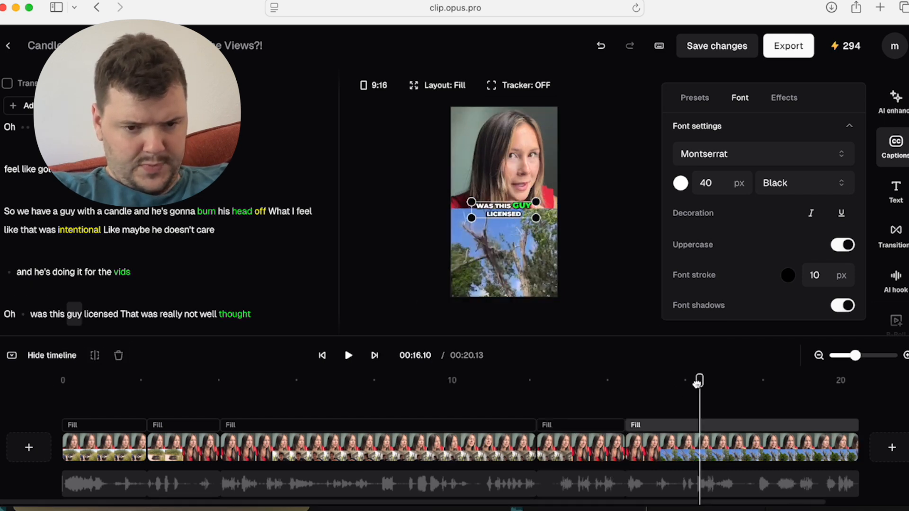
left_click(716, 45)
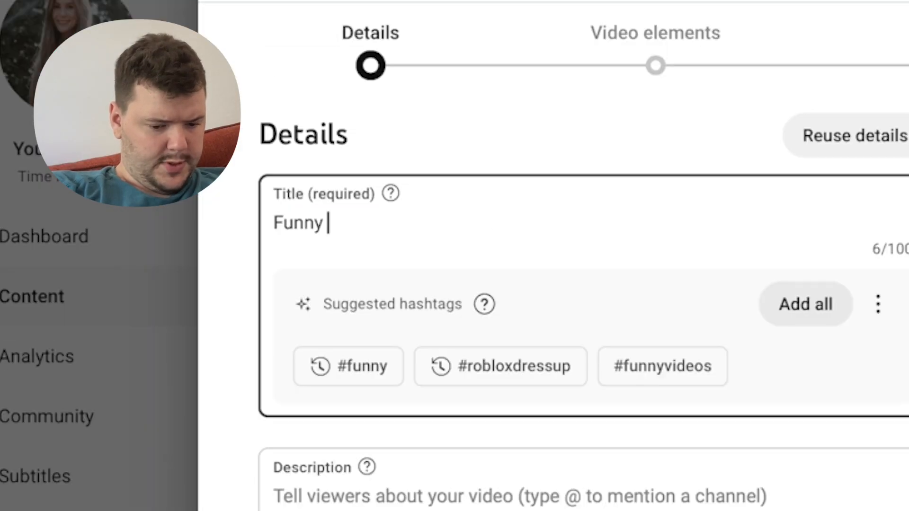
Enter the title 'Funny FAILS 😆 #funny #shorts #fails' and copy it into the description
type("FAILS")
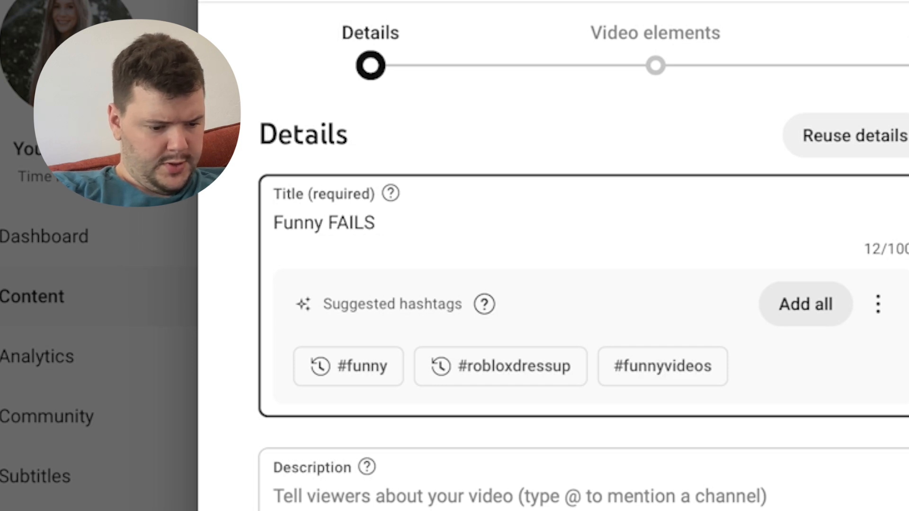
type("laughing")
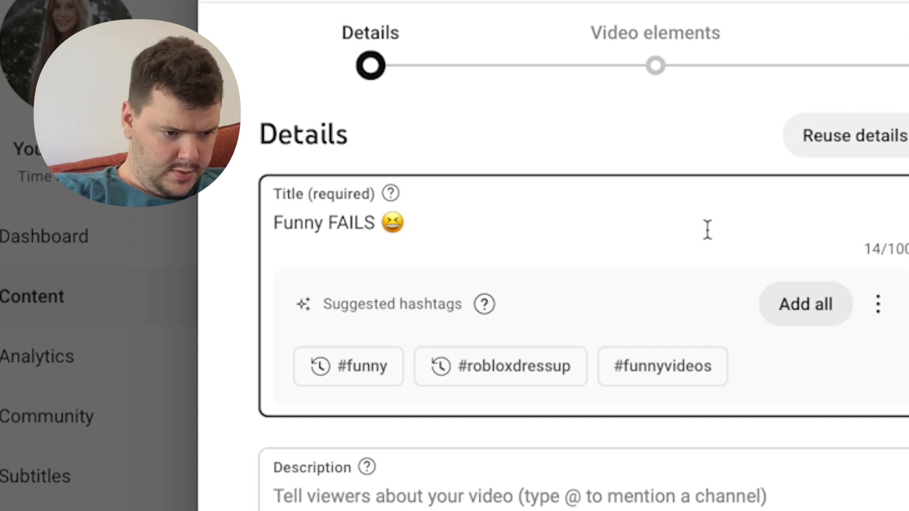
type("#funny #")
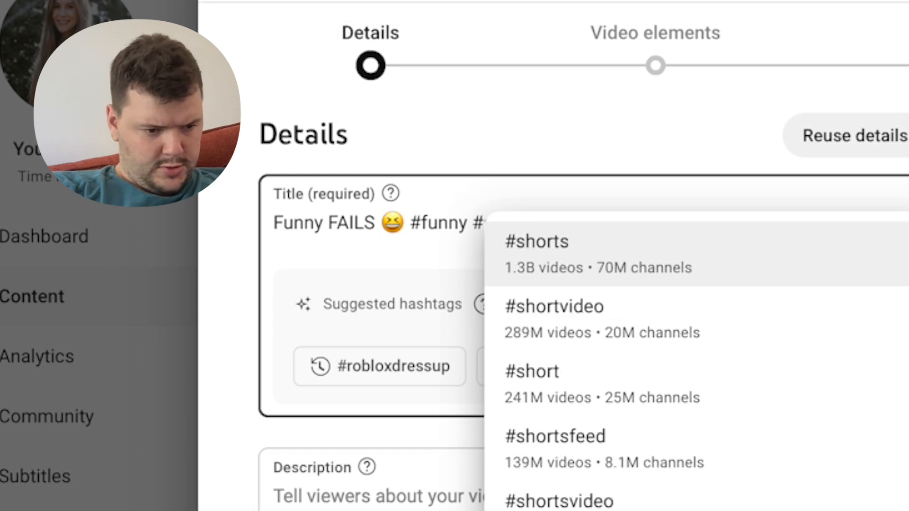
left_click(536, 242)
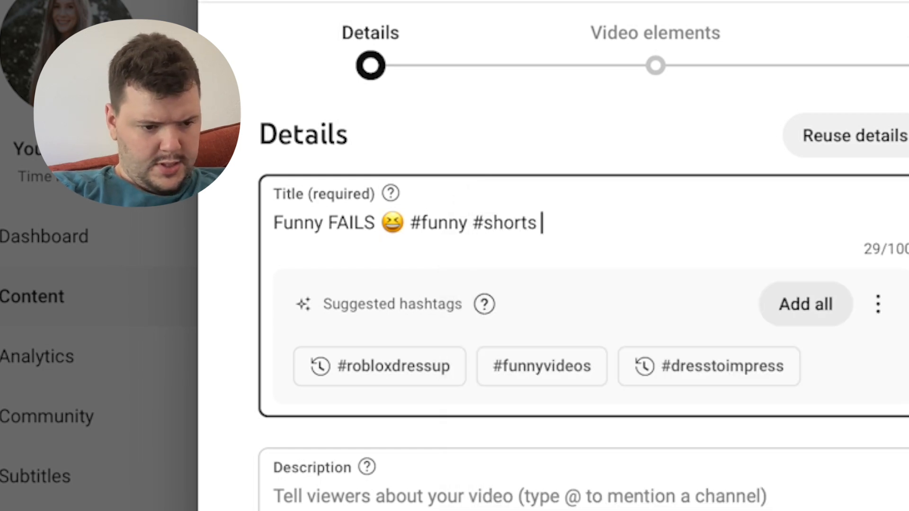
type("#fails")
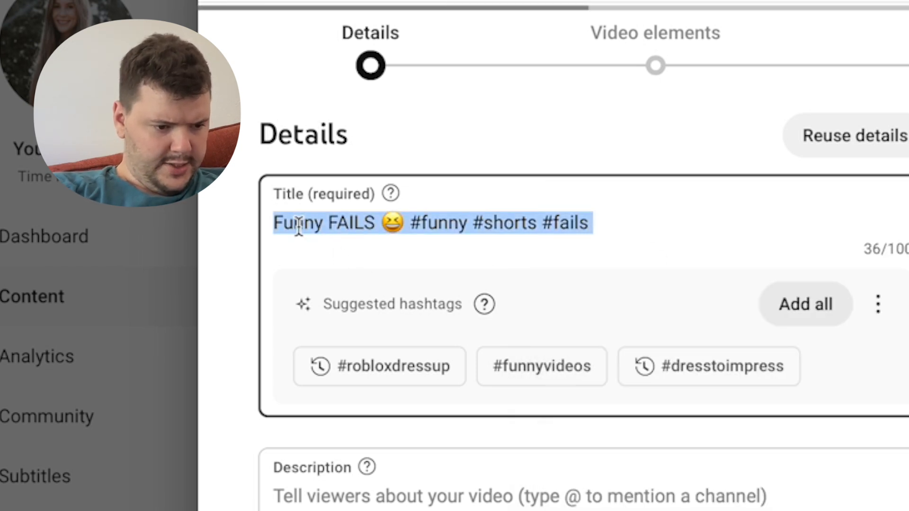
left_click(432, 405)
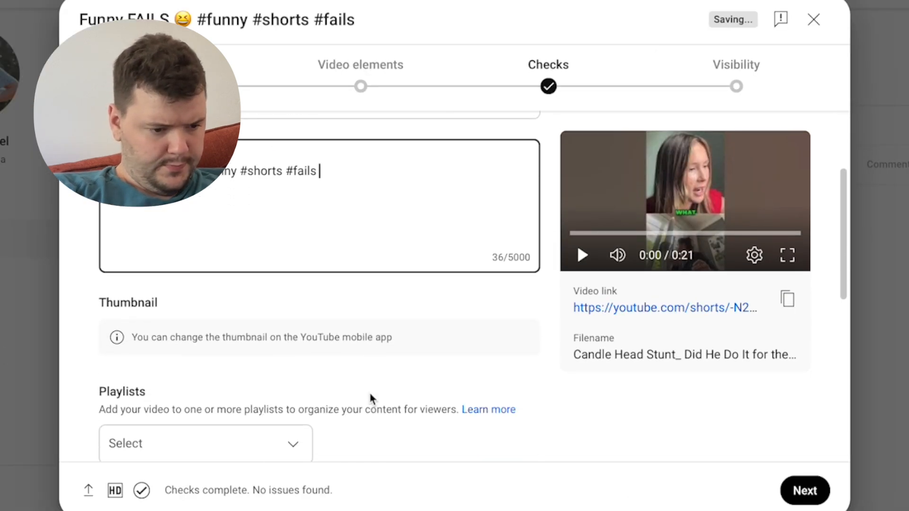
Mark the Short as not made for kids and reveal the extra settings with the Tags field
scroll("down", 3)
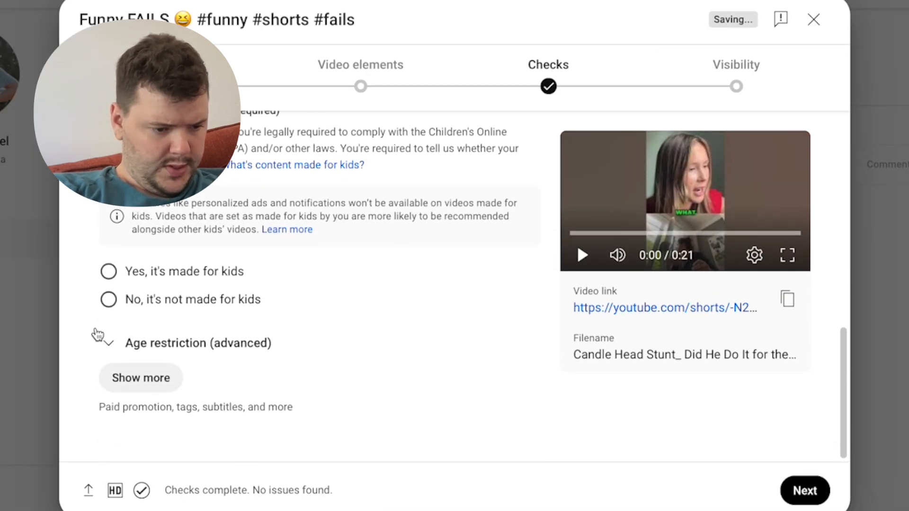
left_click(108, 299)
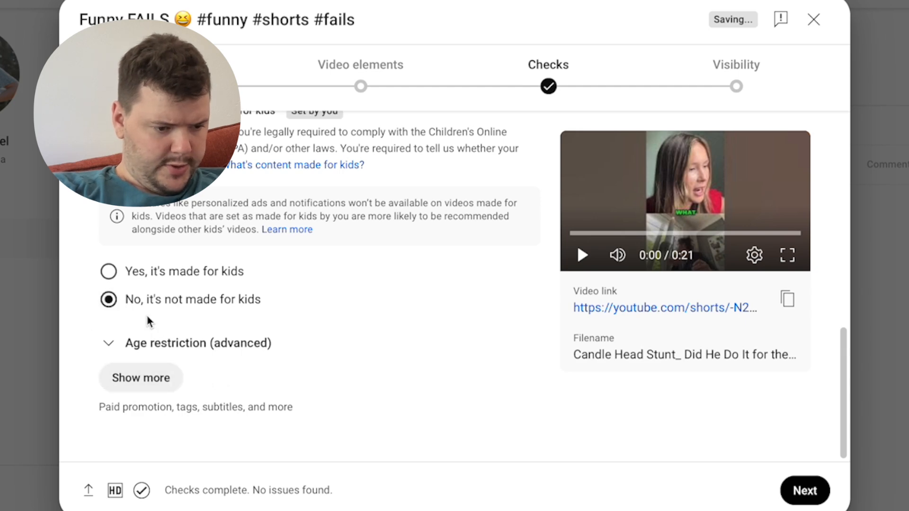
left_click(140, 377)
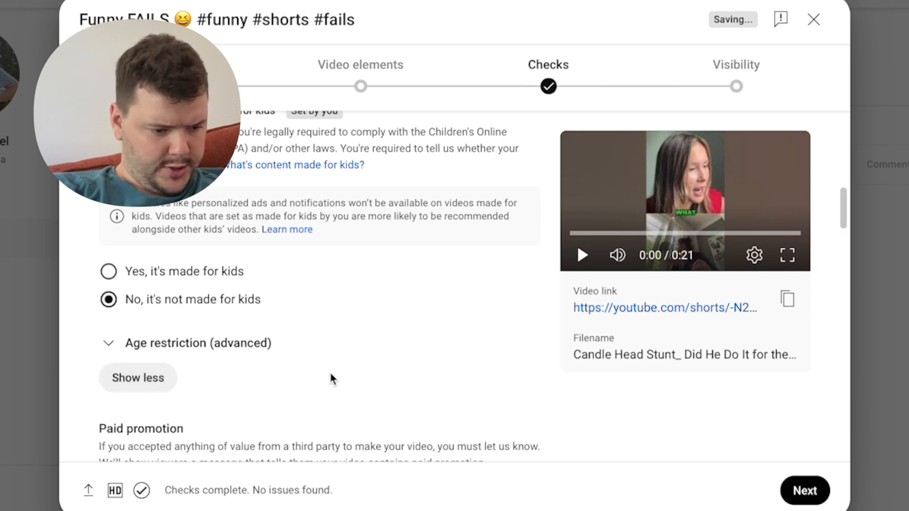
scroll("down", 3)
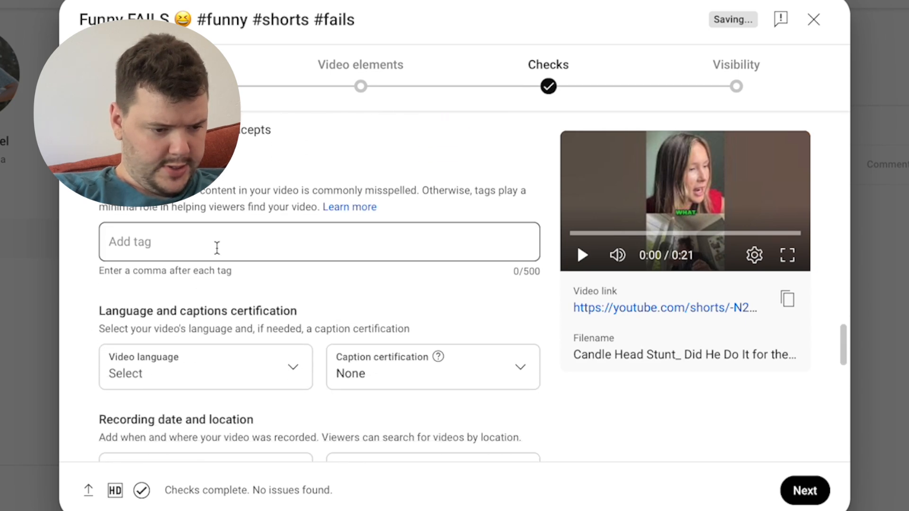
Enter the tags funny, fails, shorts, try not to laugh, cutting trees
type("funny fail")
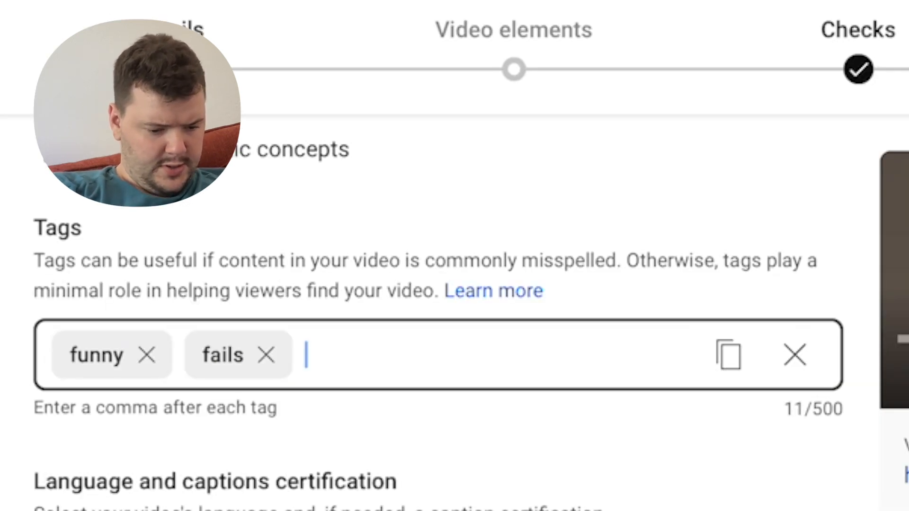
type("shorts, try not to laugh")
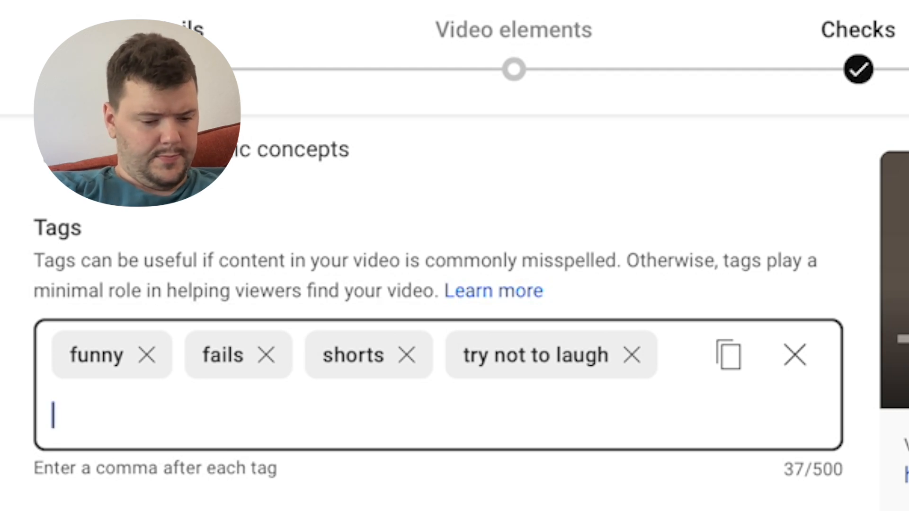
type("cutting trees, golf cart")
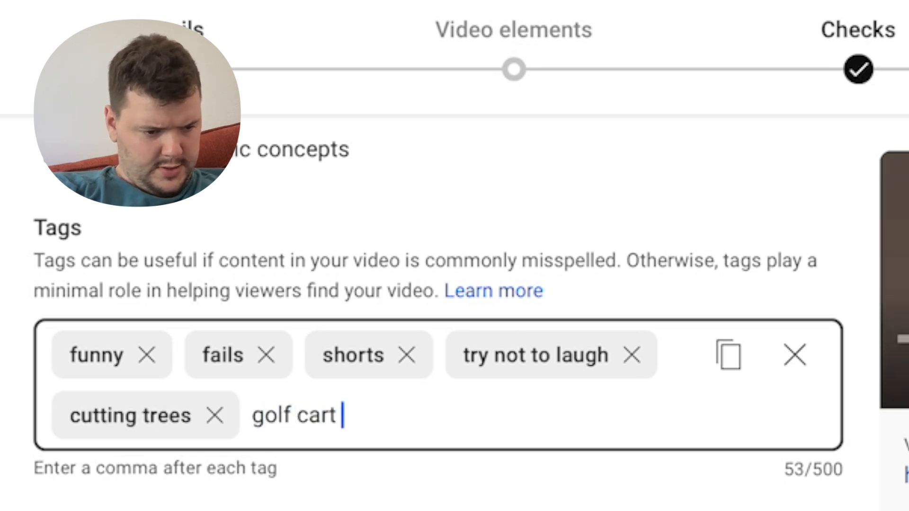
type("fail,")
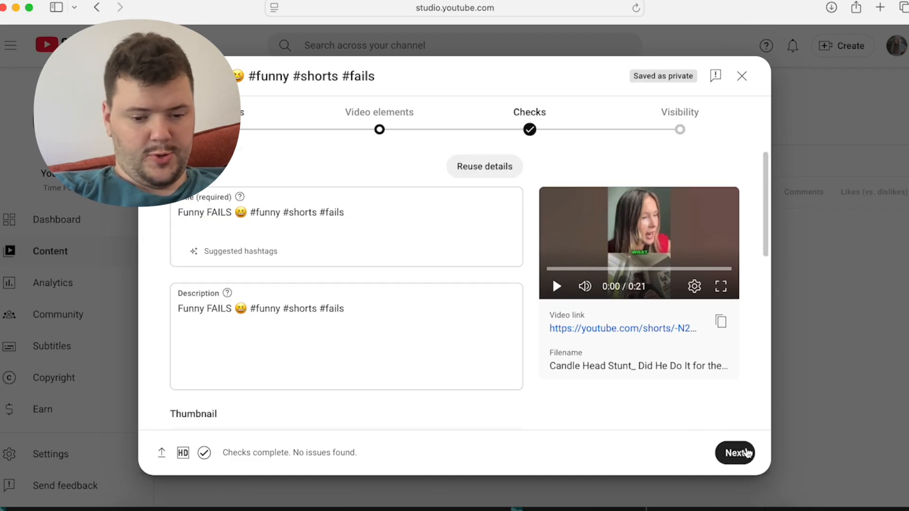
In Video elements, add a related video found by searching 'fail' — Epic TikTok Fails
left_click(735, 452)
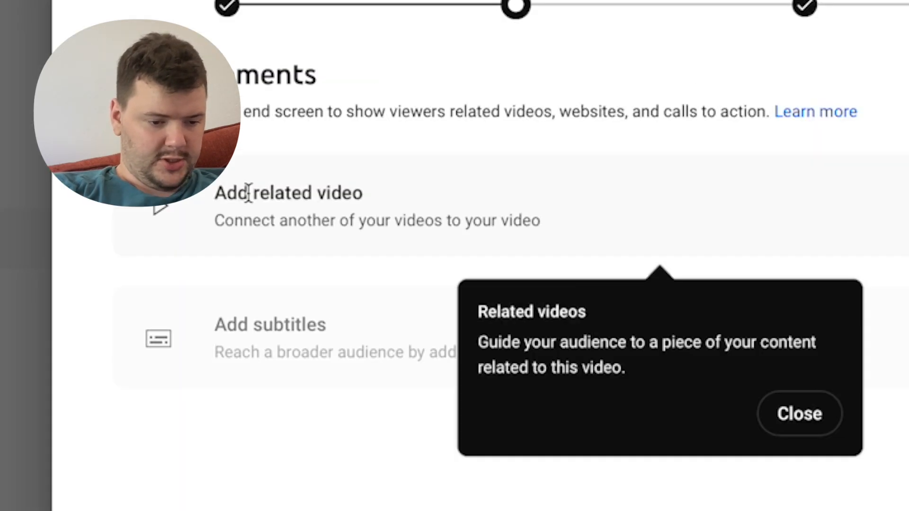
left_click(288, 193)
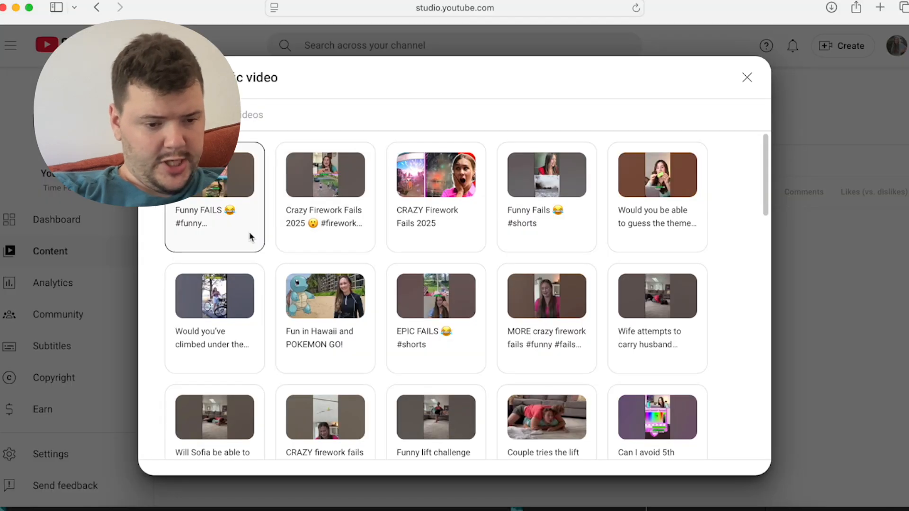
scroll("down", 3)
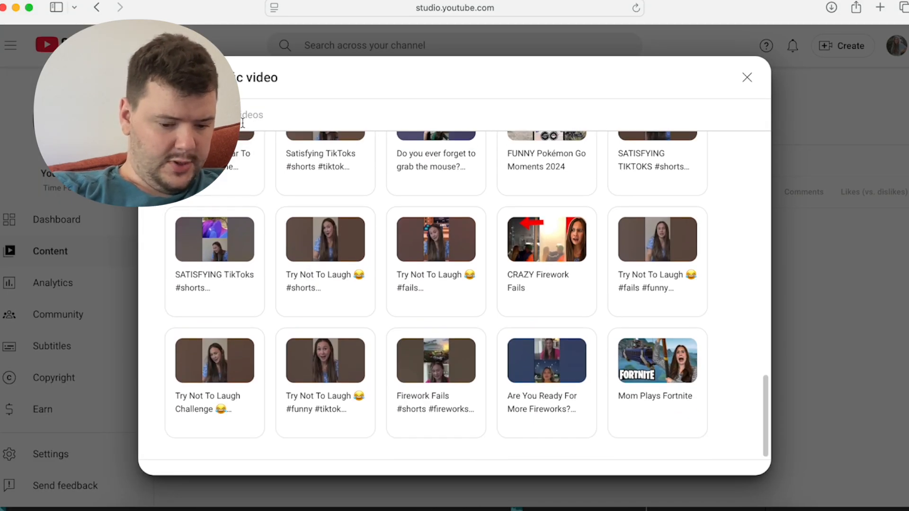
scroll("down", 3)
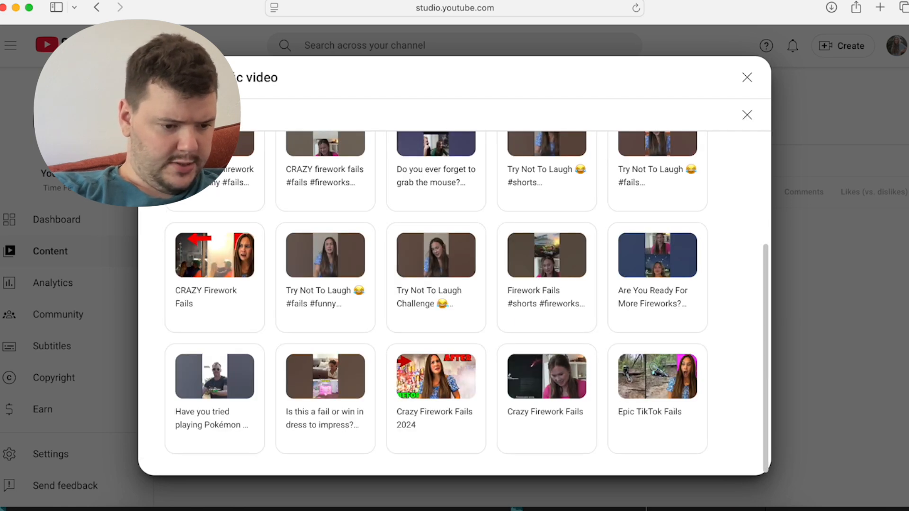
type("fail")
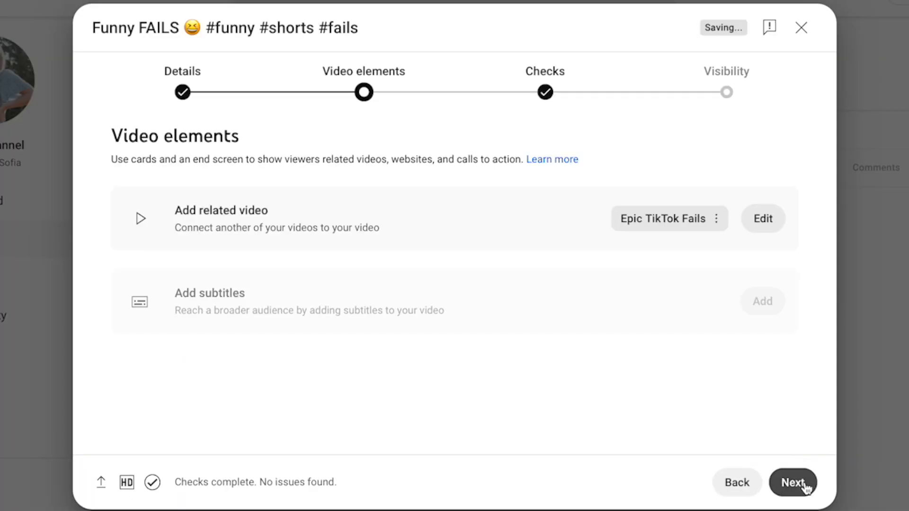
In the Visibility step, choose Public for the Funny FAILS Short
left_click(793, 482)
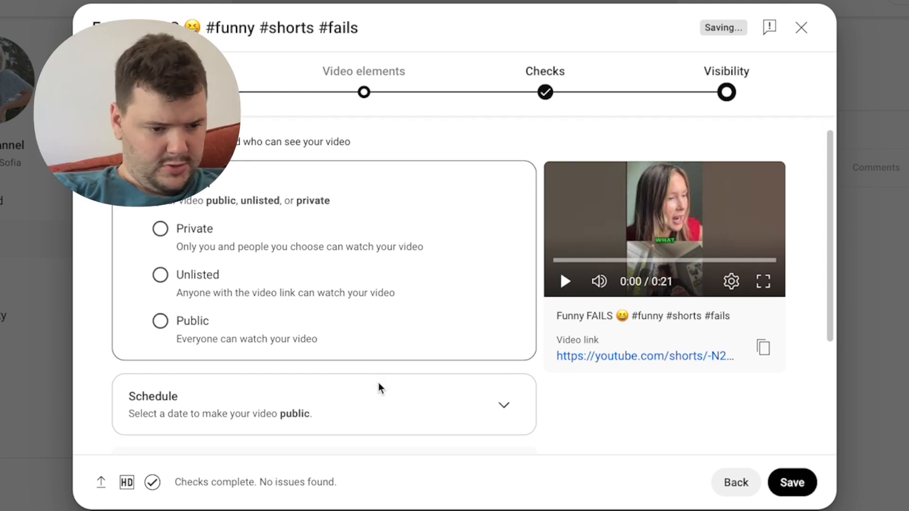
left_click(160, 321)
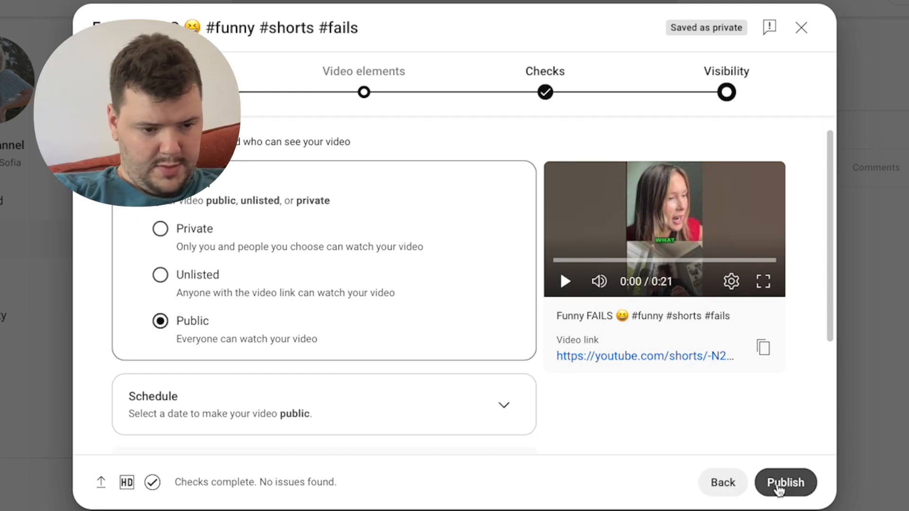